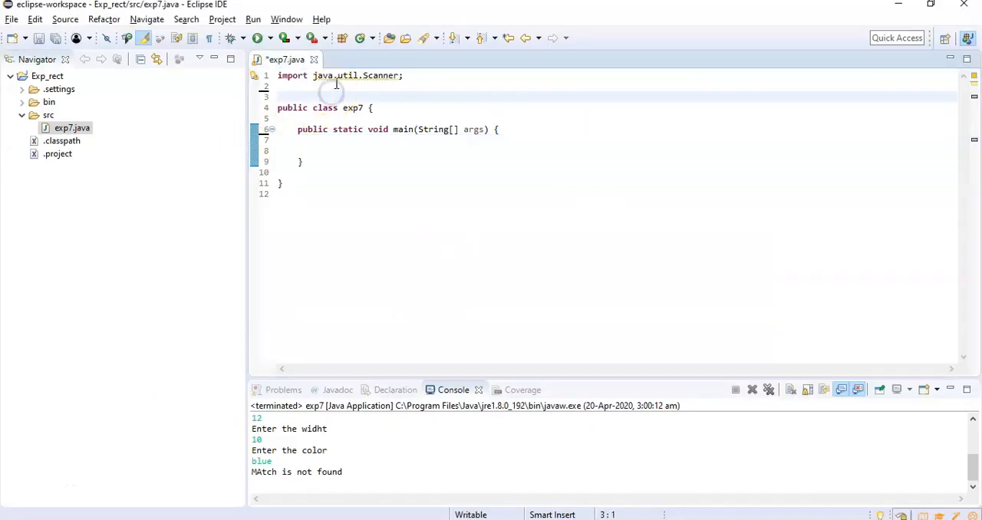
Declare class rect with double fields width, len and area, and begin making them private
type("c")
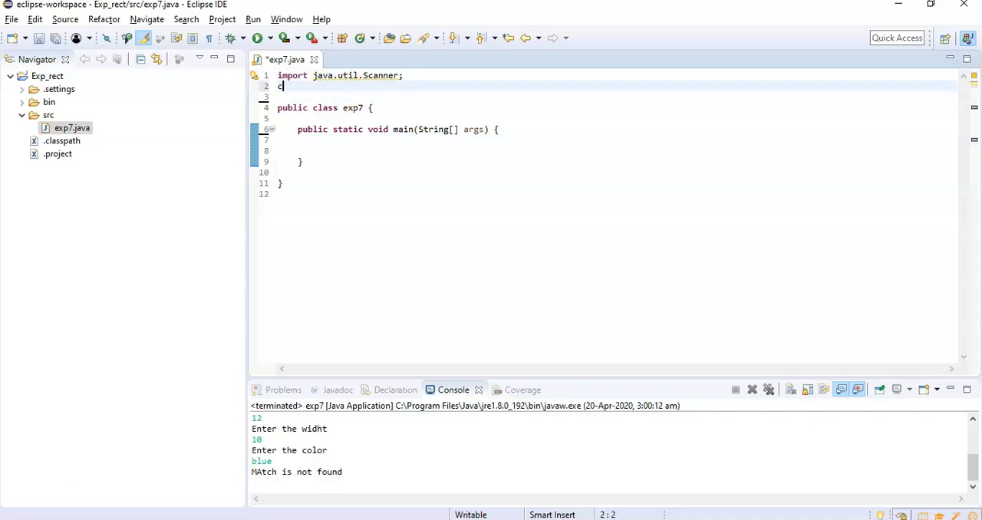
type("lass rec")
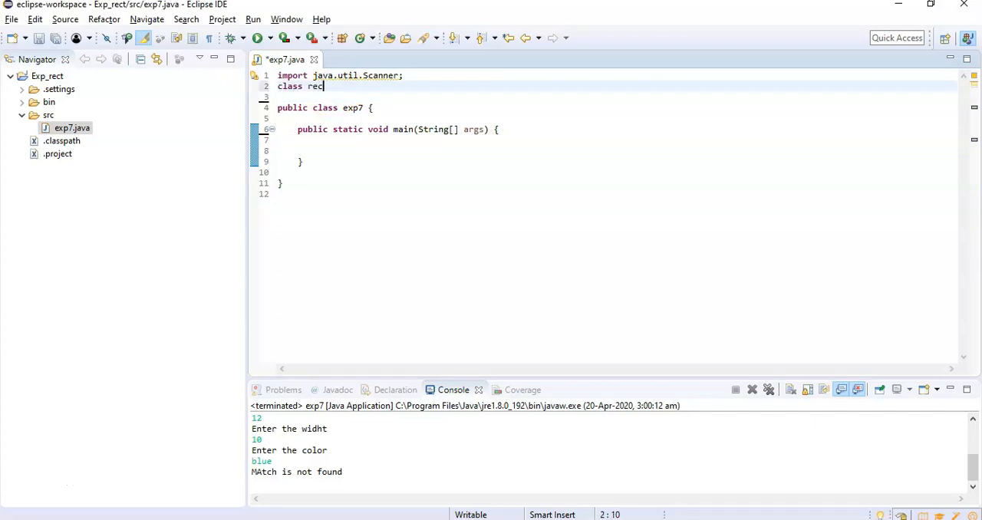
type("t{")
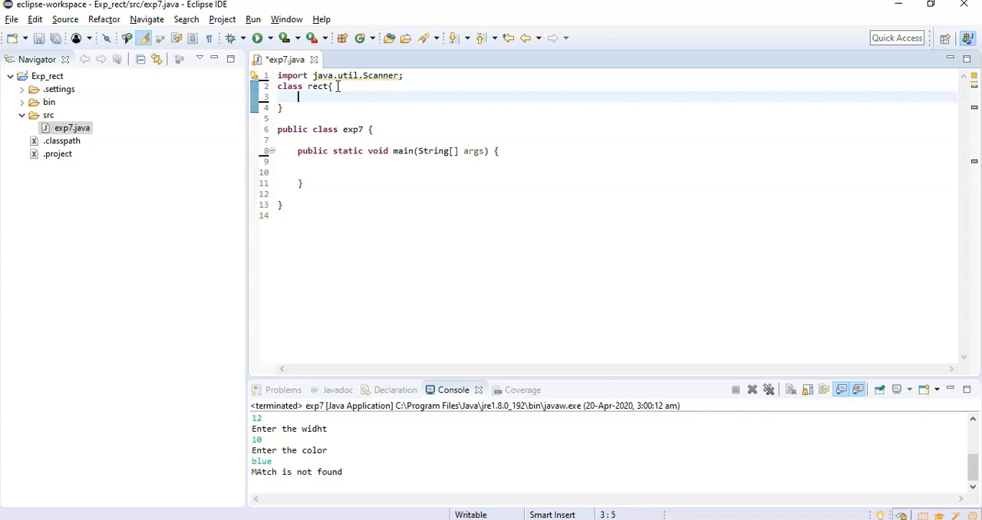
type("double")
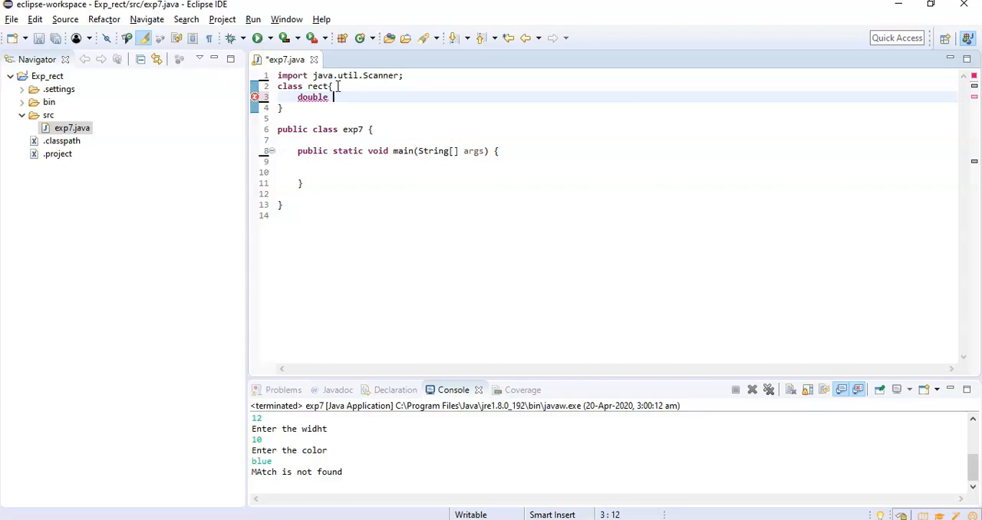
type("width,len,")
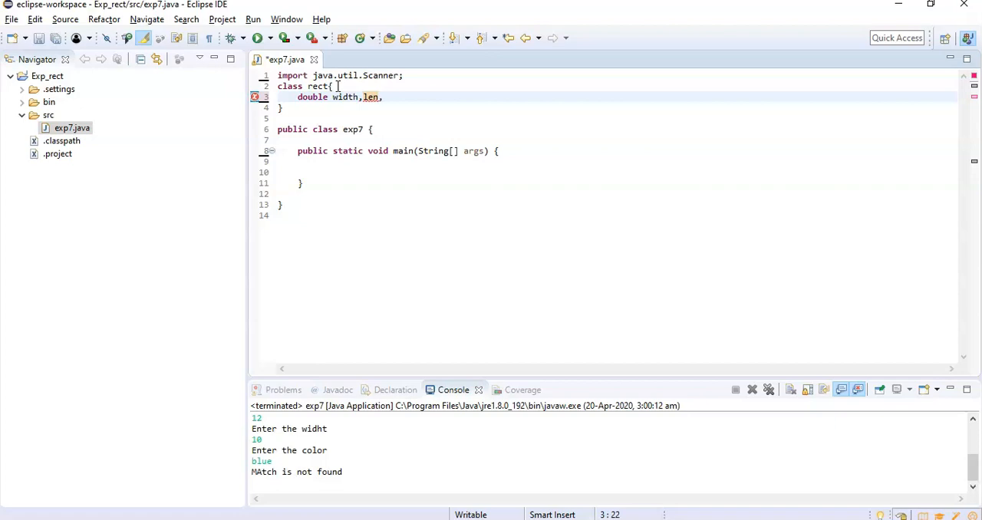
type("area;")
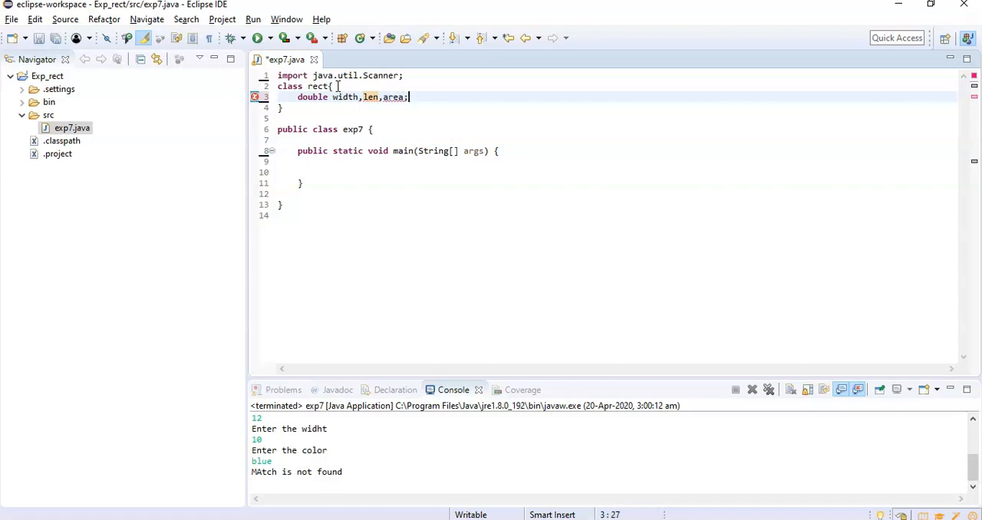
type("private")
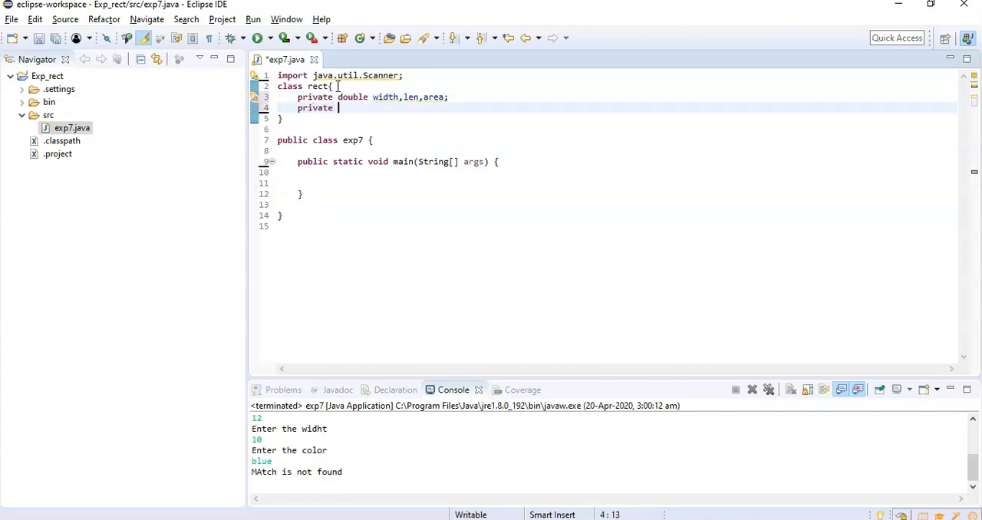
Add a private String color field and void get_len() printing "Enter length"
type("String color;")
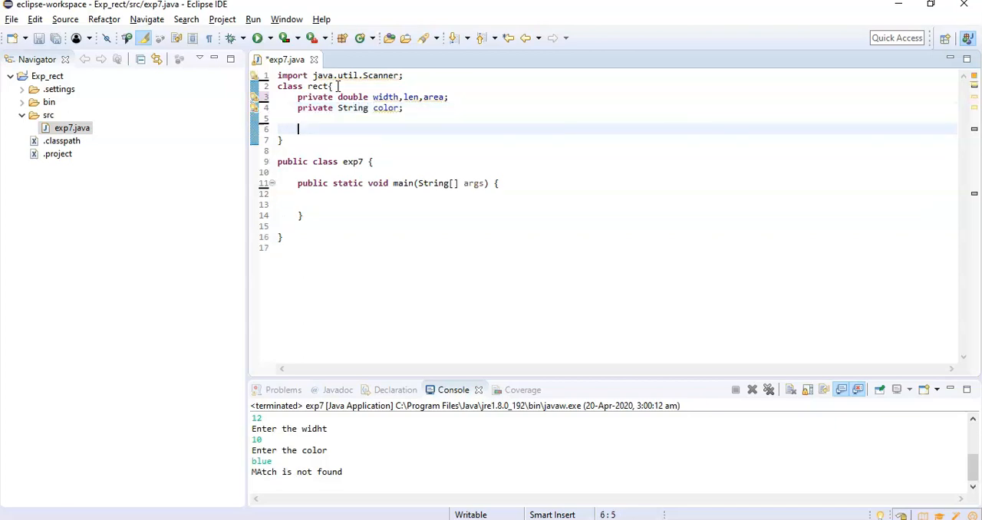
type("void")
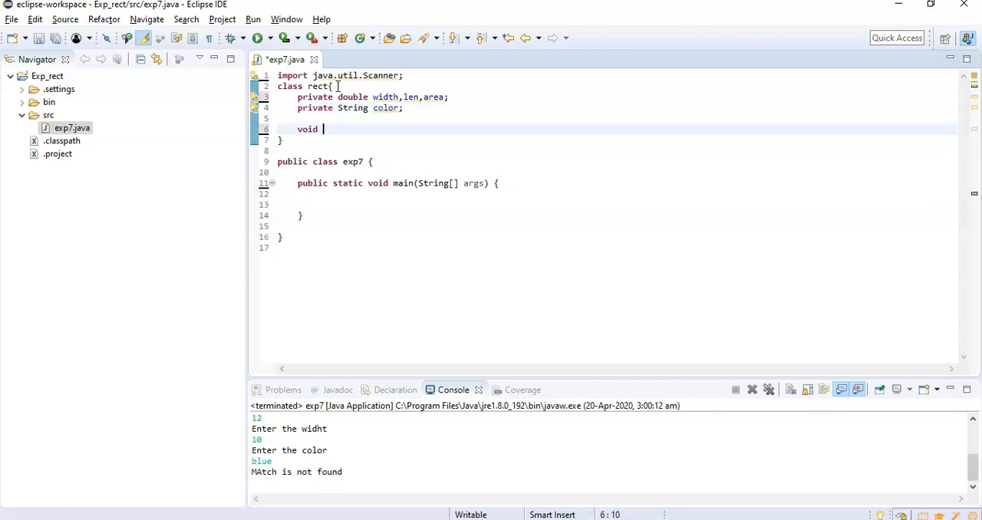
type("get_")
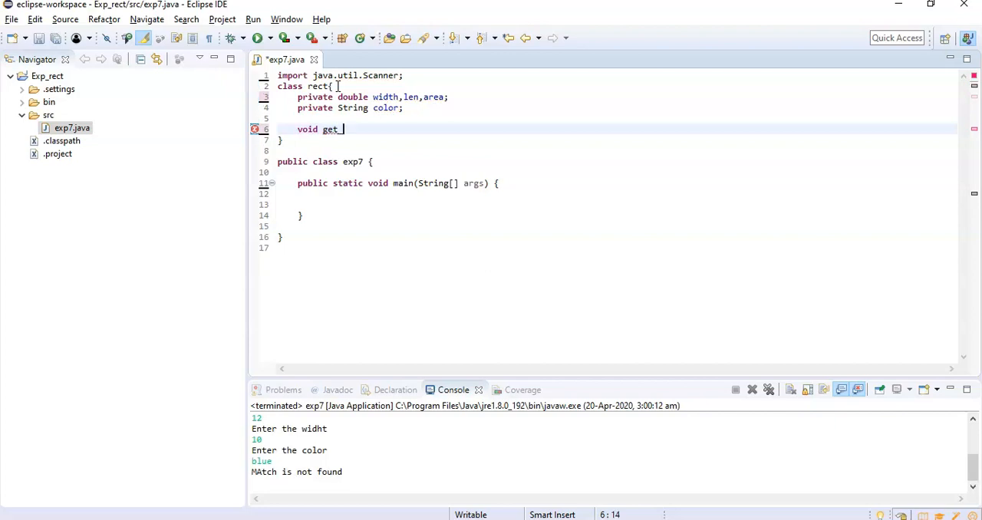
type("len() {")
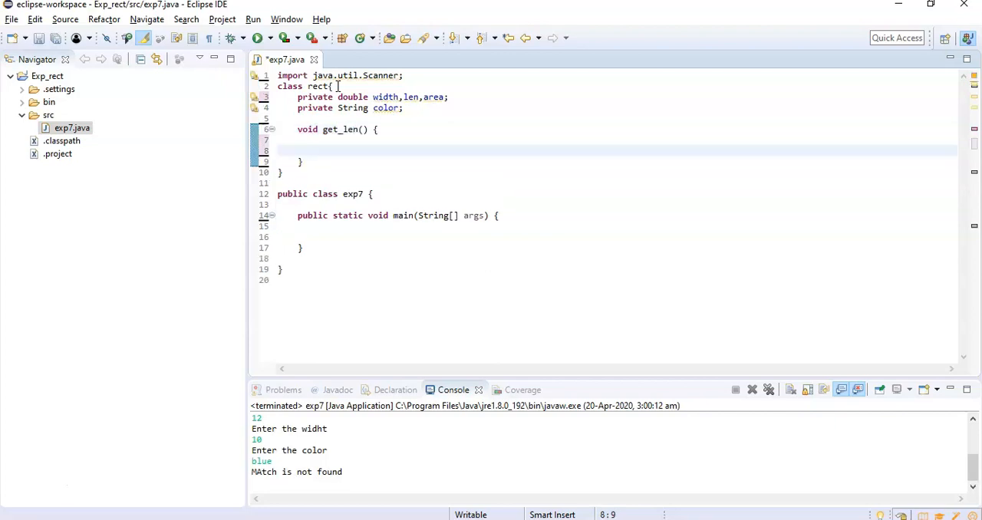
type("System")
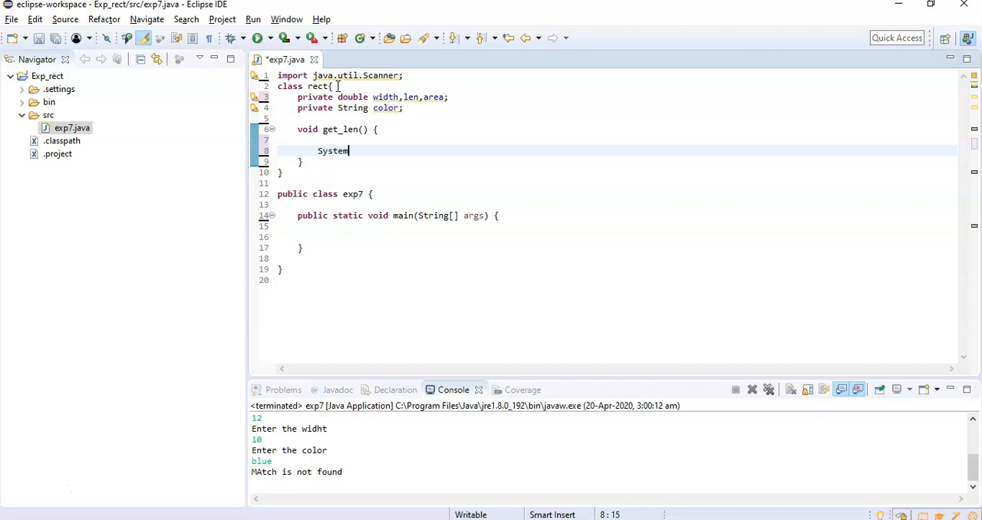
type(".")
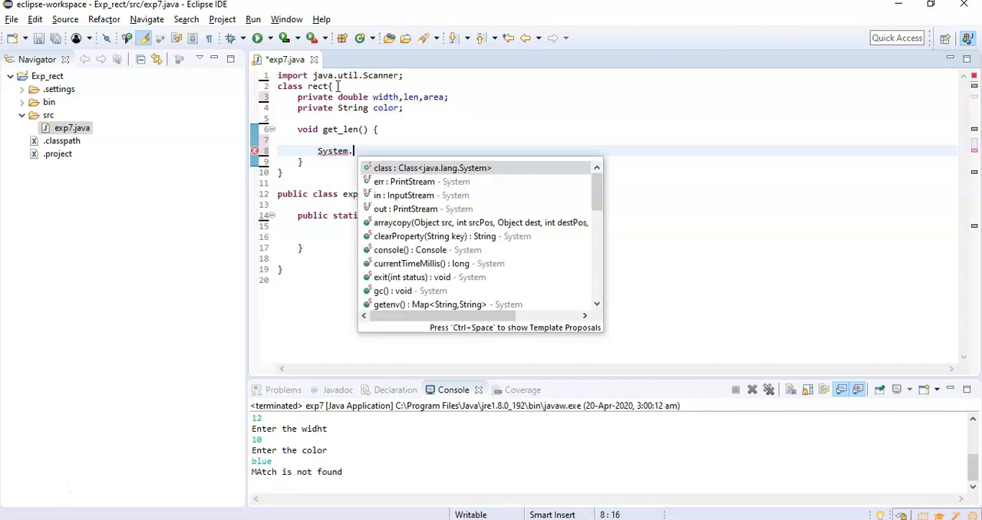
type("out.")
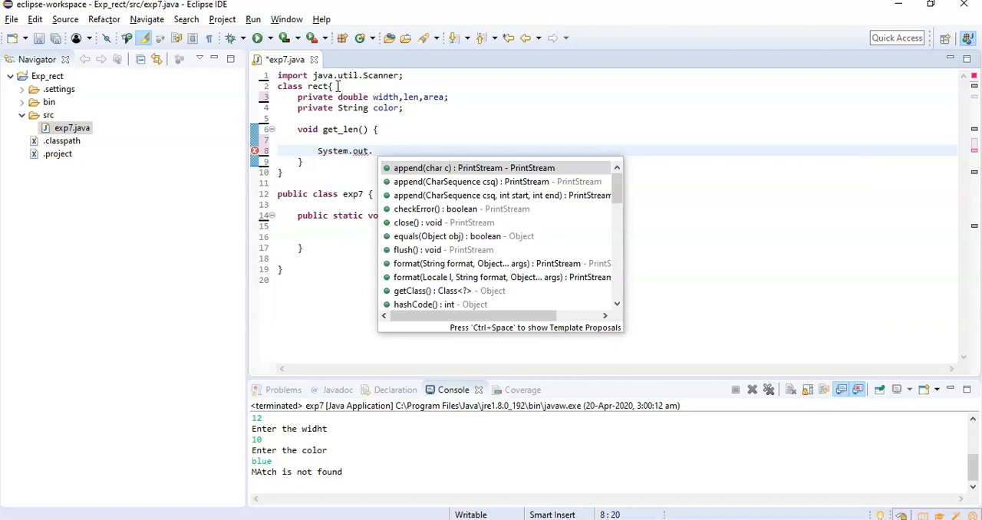
type("println(\"Etnert\")")
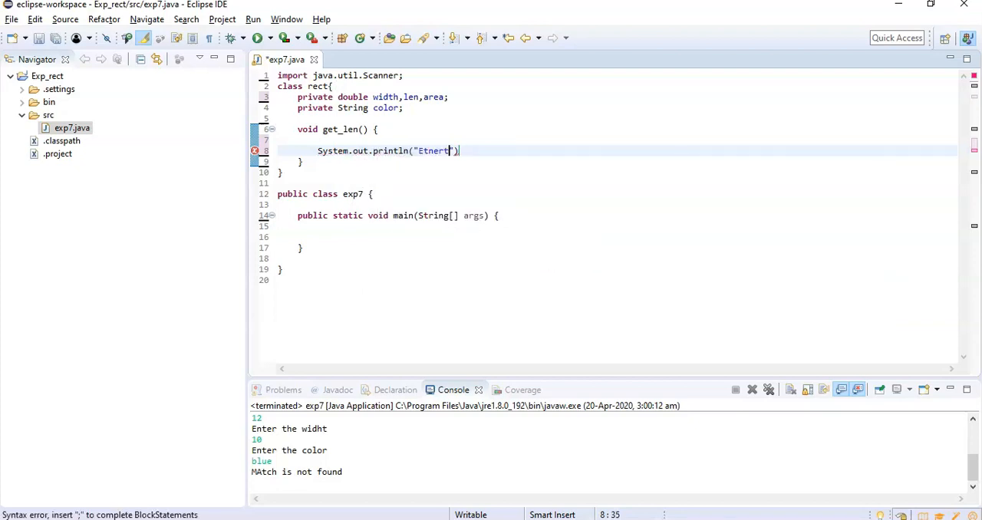
type("Enter length")
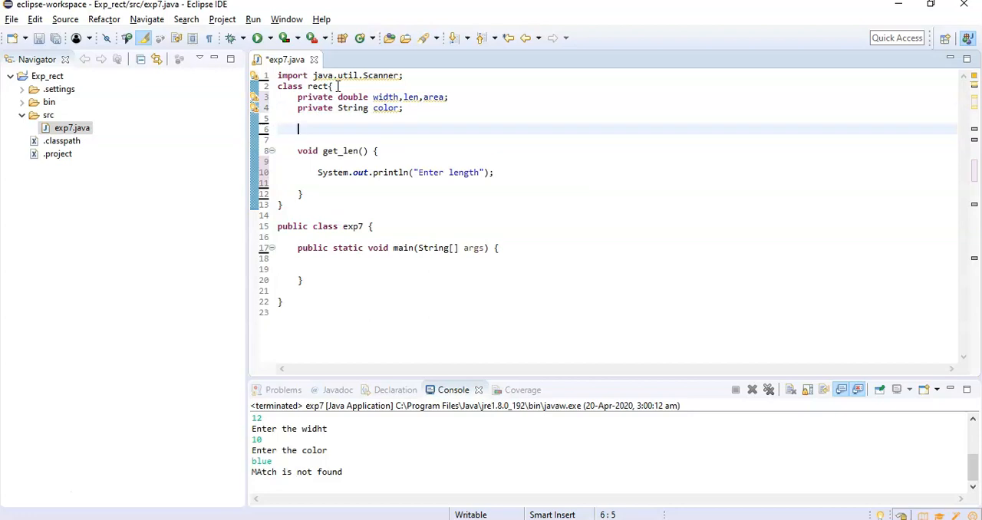
Declare Scanner ip = new Scanner(System.in) inside rect
type("Scanner")
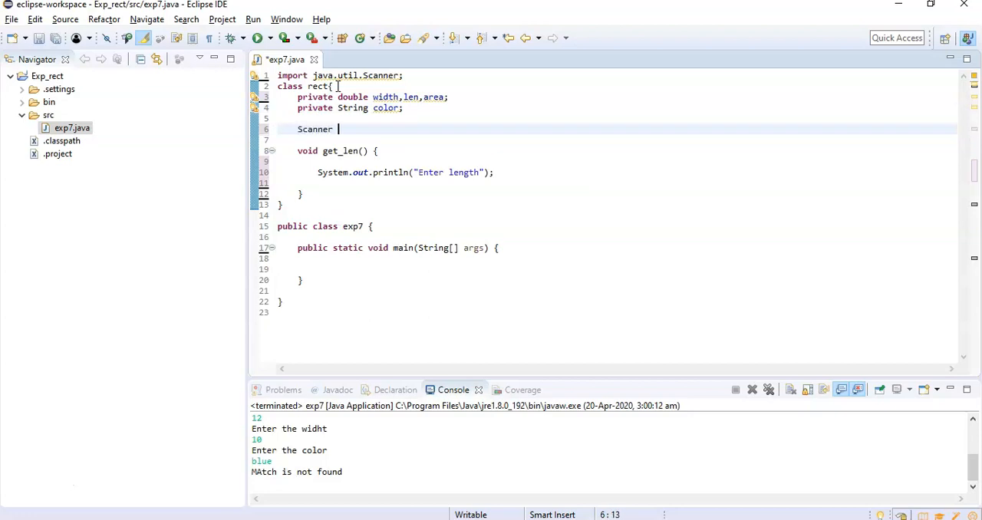
type("ip=")
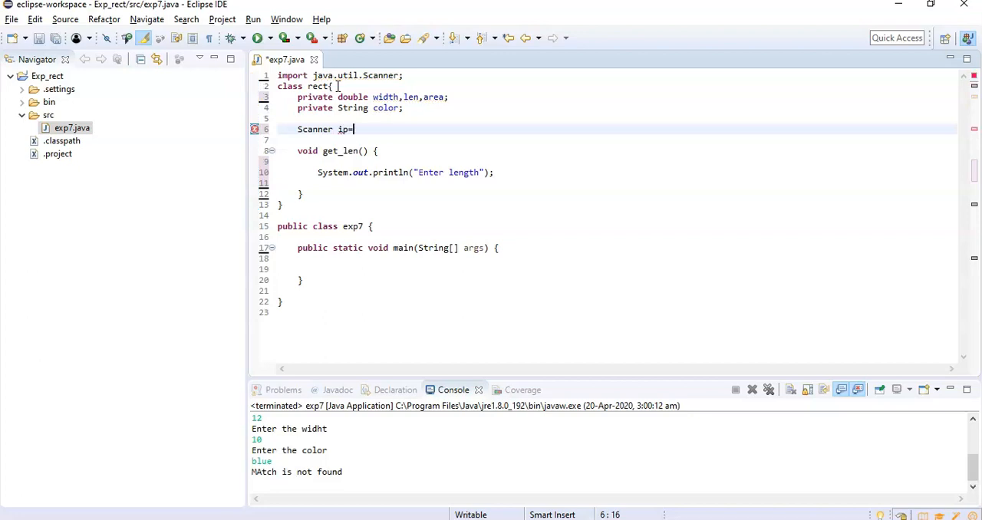
type("new")
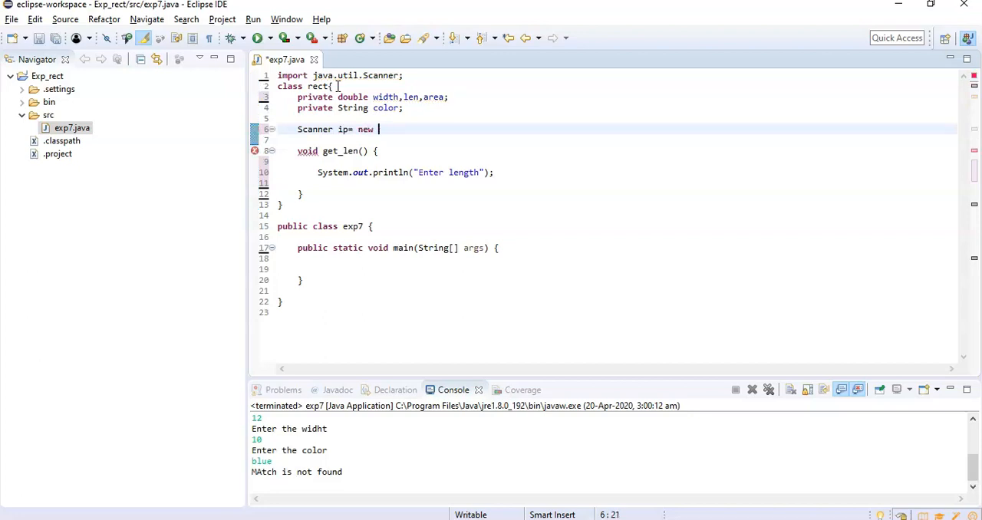
type("Scanner(")
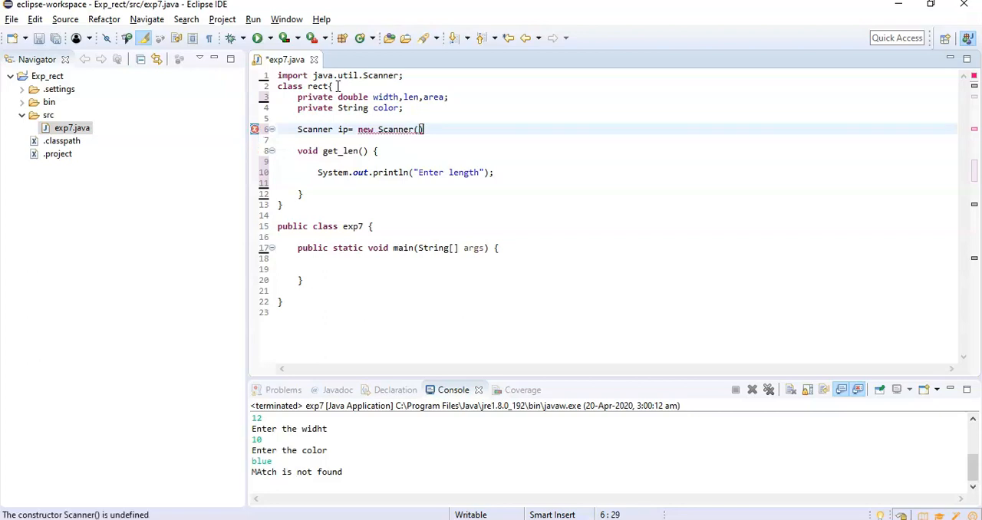
type("Sys")
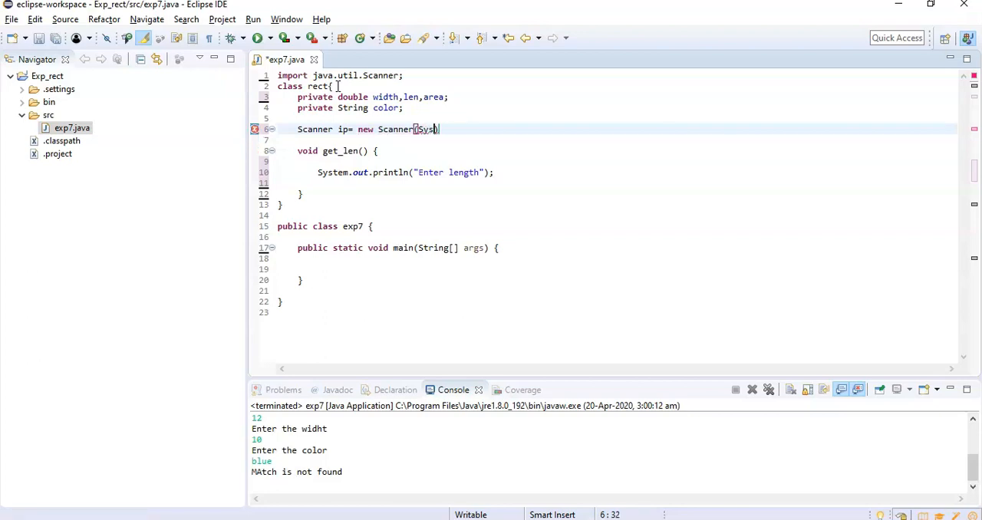
type(".in")
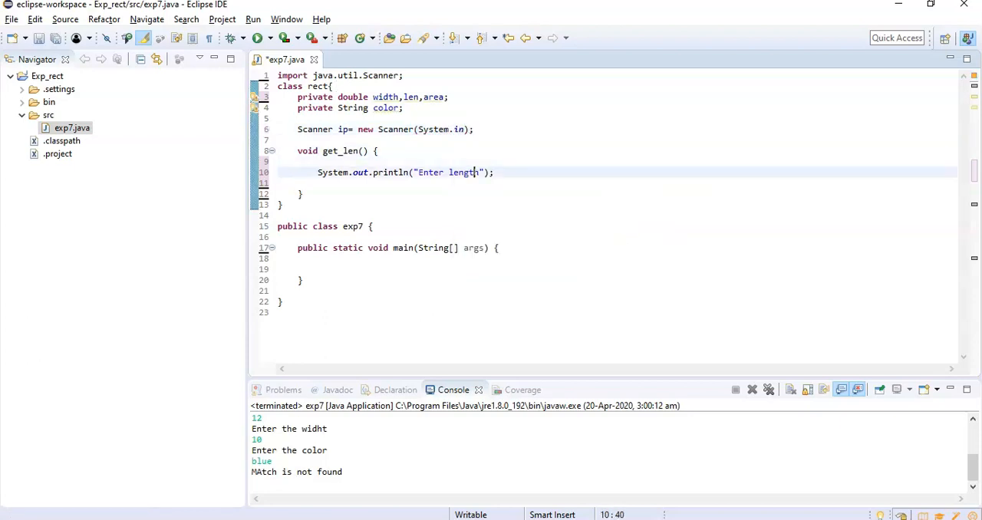
Read len in get_len with int len = ip.nextInt()
type("int")
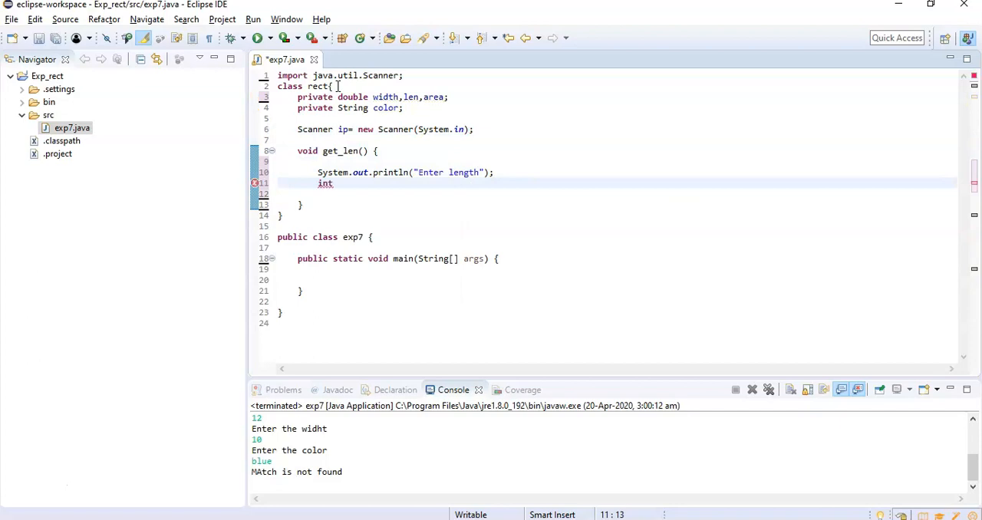
type("l")
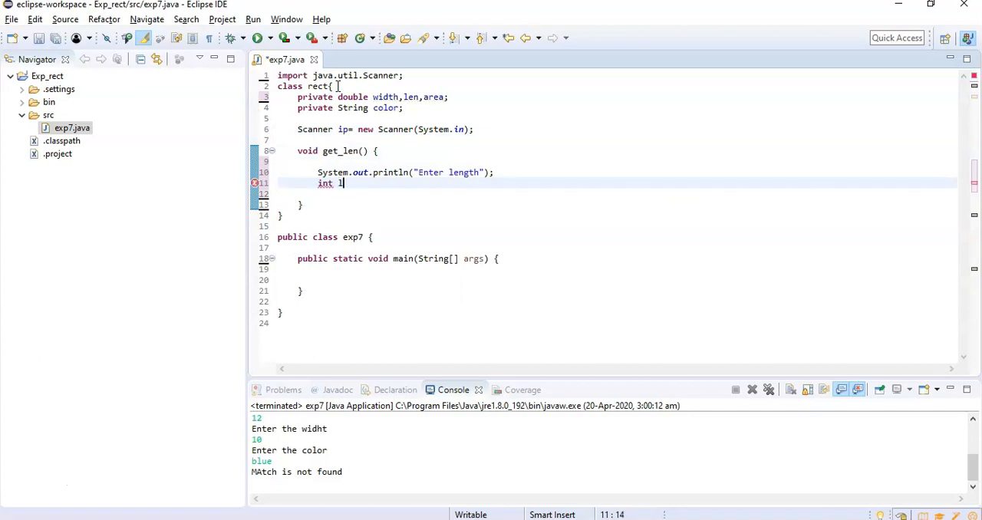
type("en")
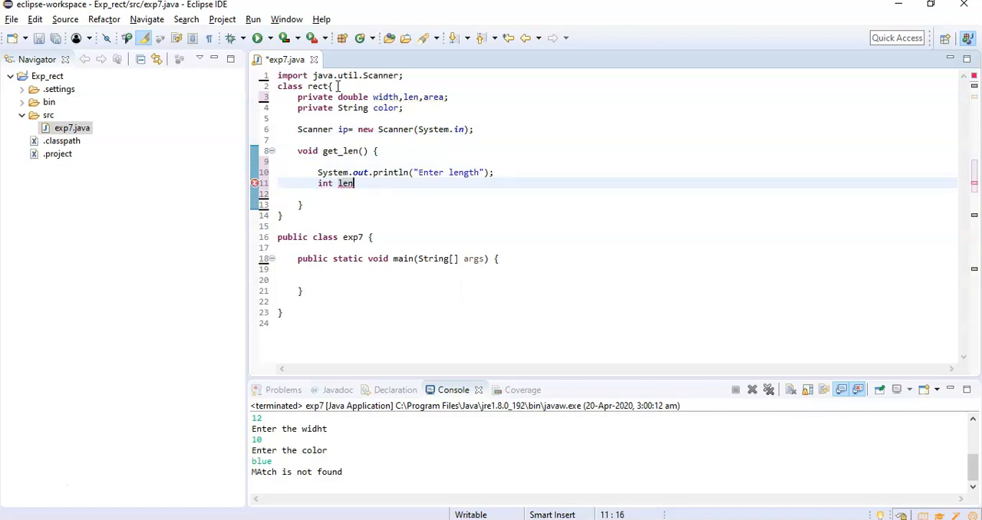
type("=")
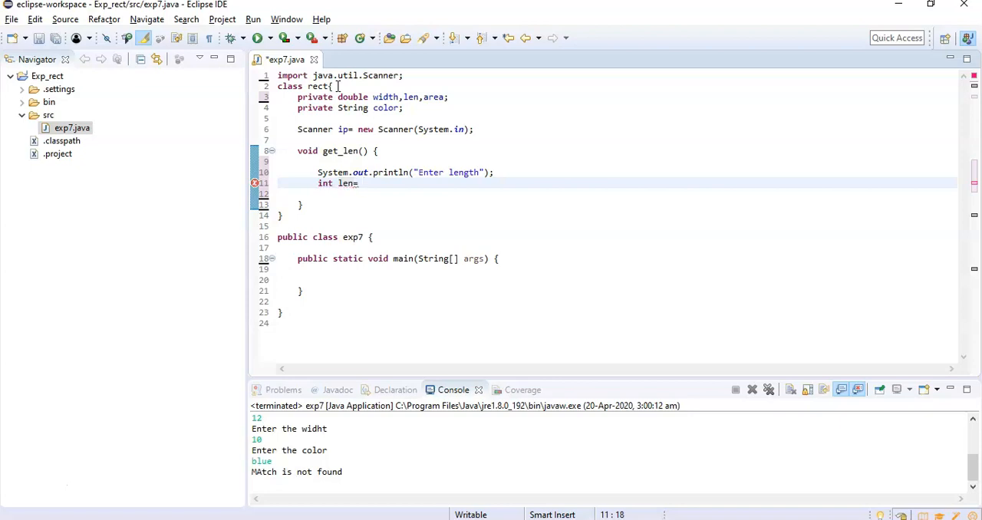
type("ip.")
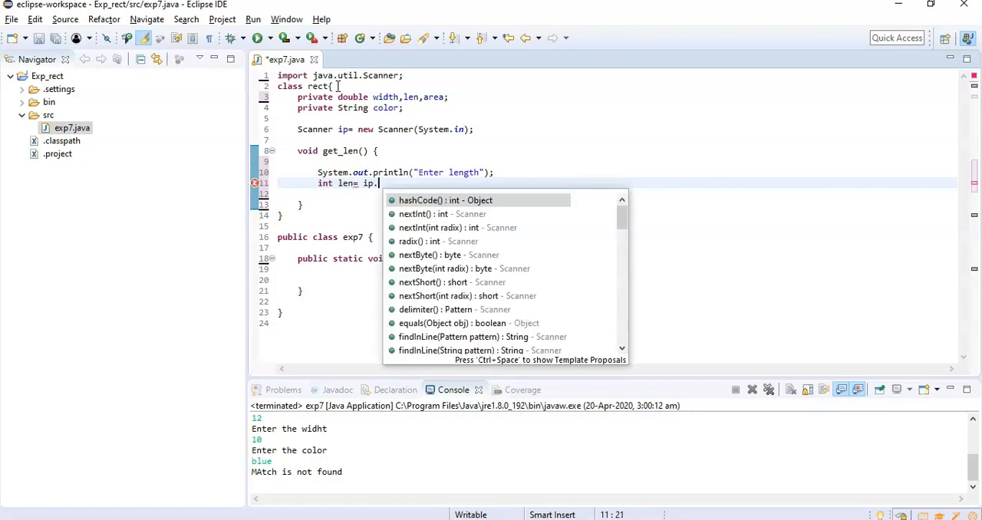
type("nextInt();")
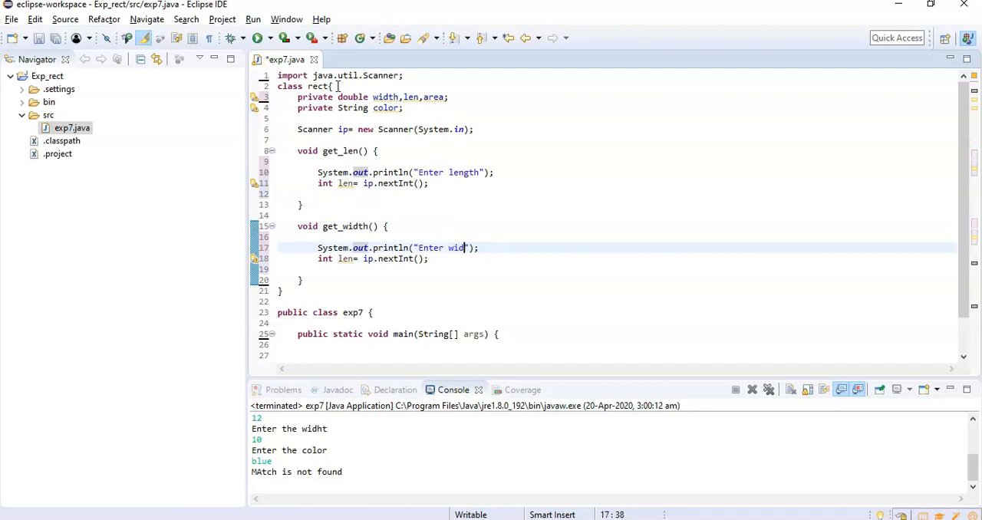
Create get_width and get_color methods, replacing leftover len references with width and color
type("th")
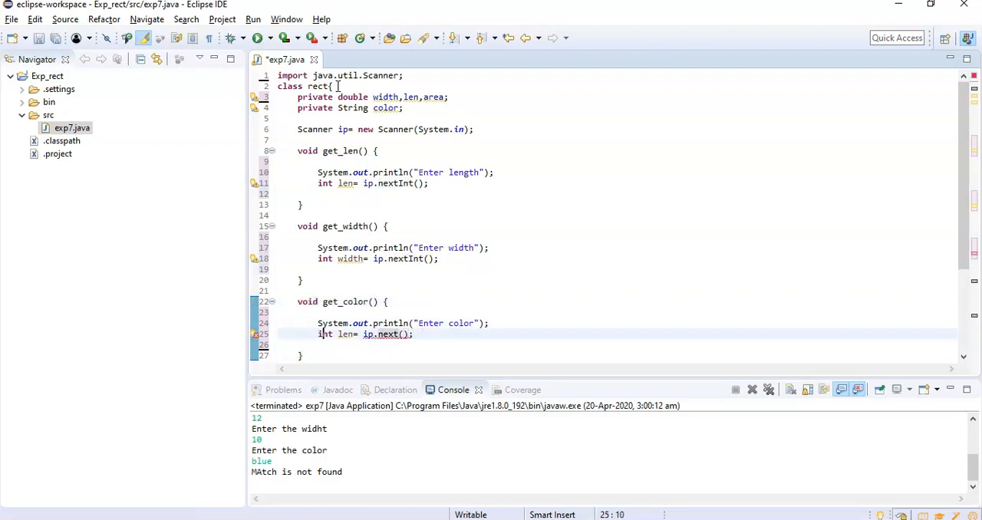
double_click(345, 334)
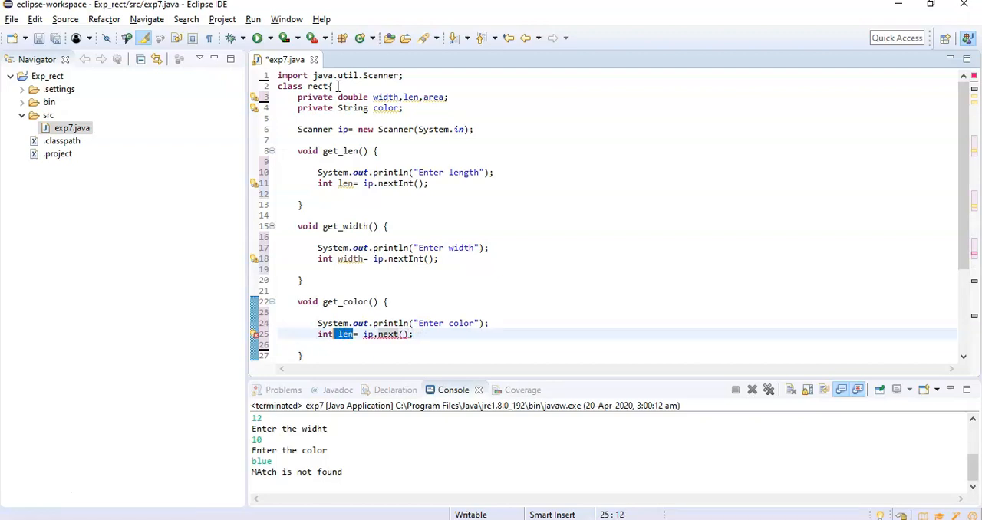
type("color")
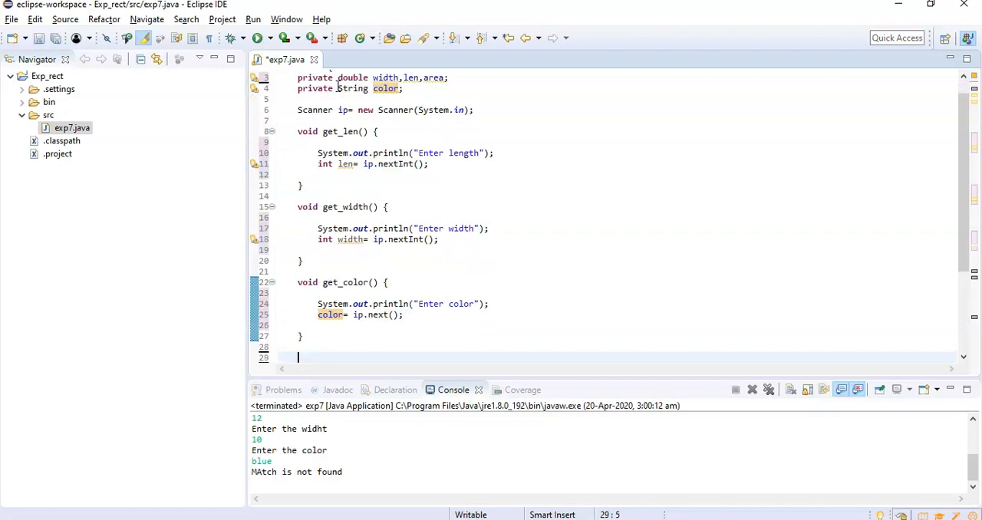
type("double")
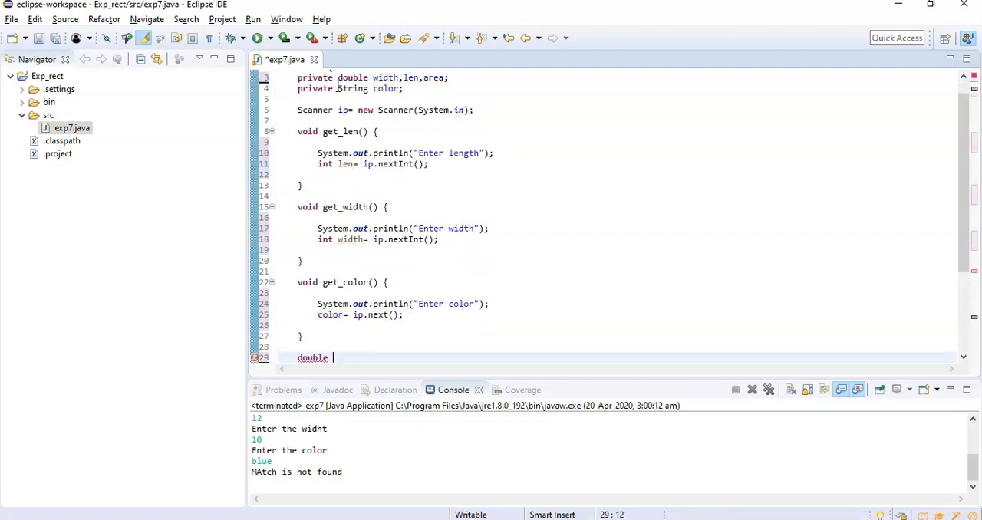
Add double cal_area() setting area=len*width and returning area
type("cal_area() {")
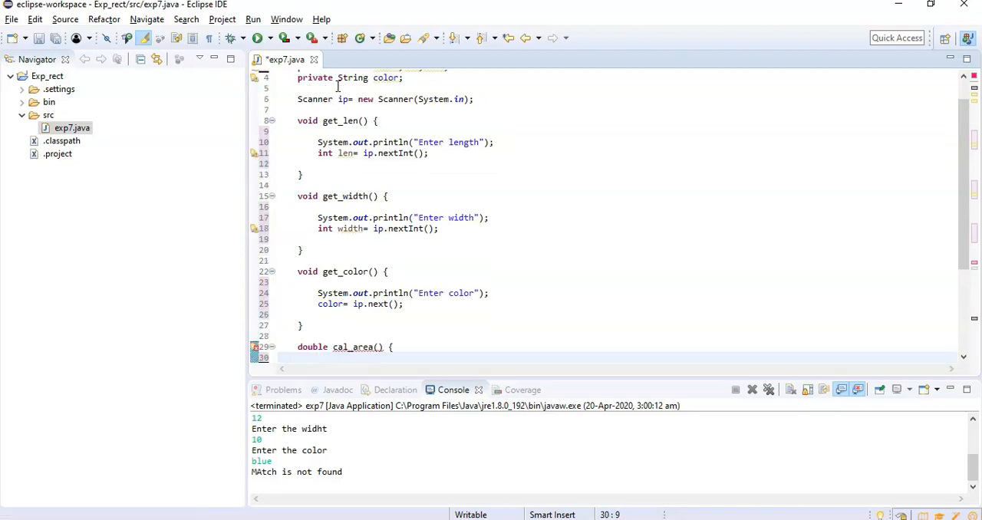
type("area=le")
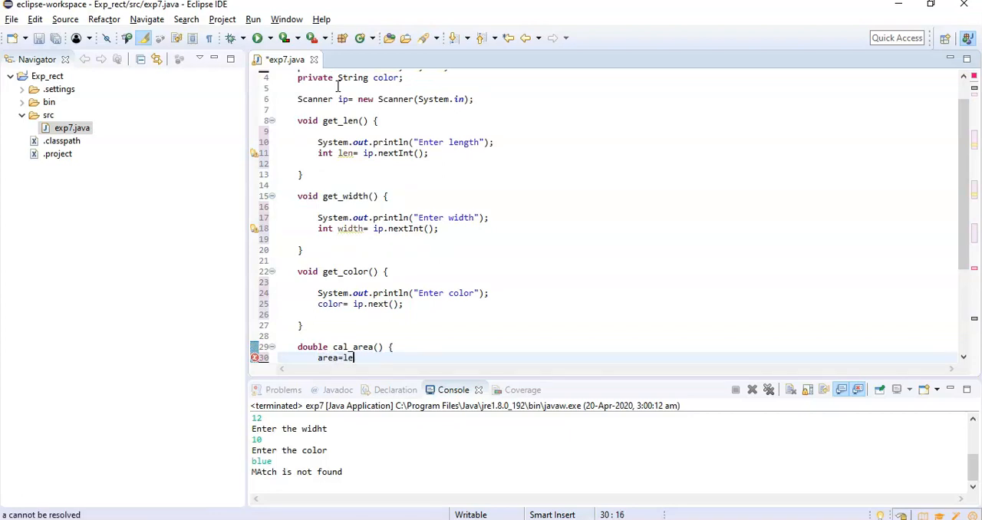
type("n")
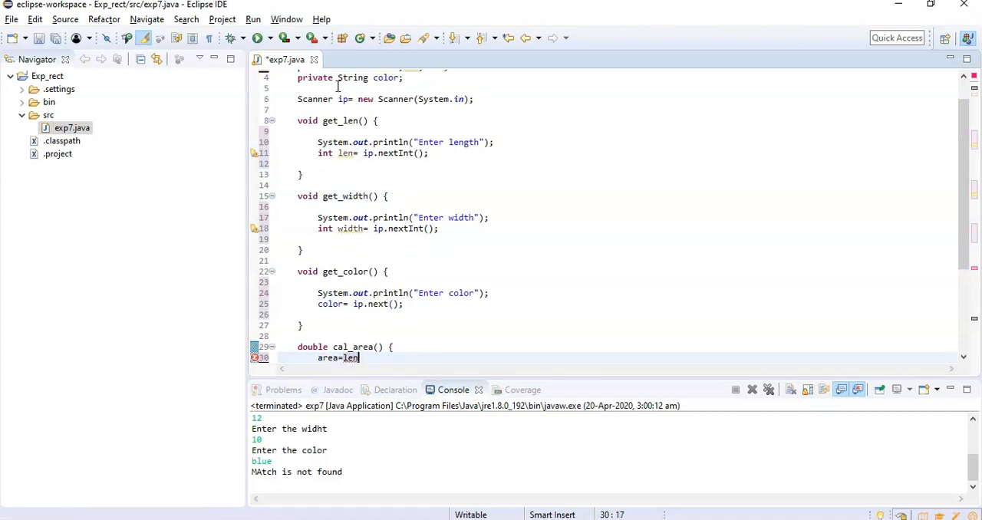
type("*width;")
type("return area;")
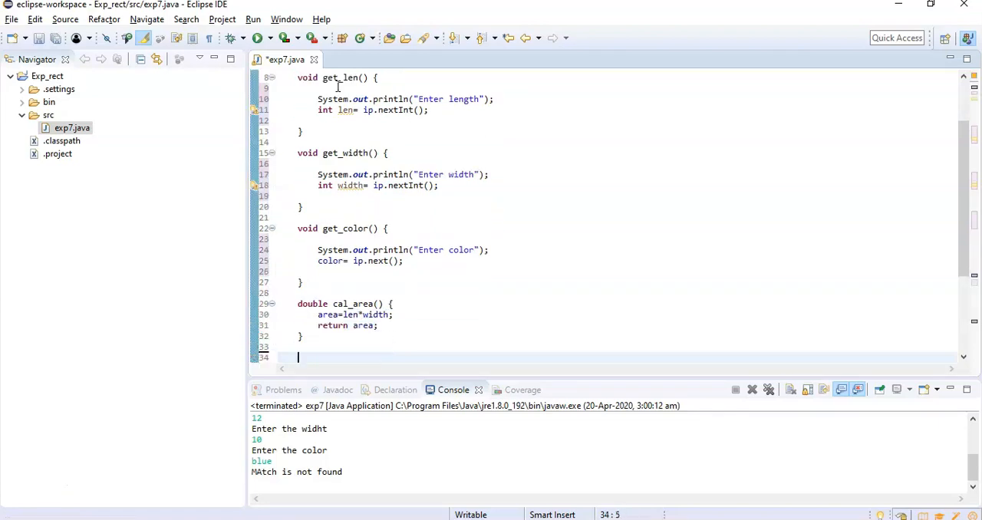
Begin a String disp_color() method below cal_area
type("S")
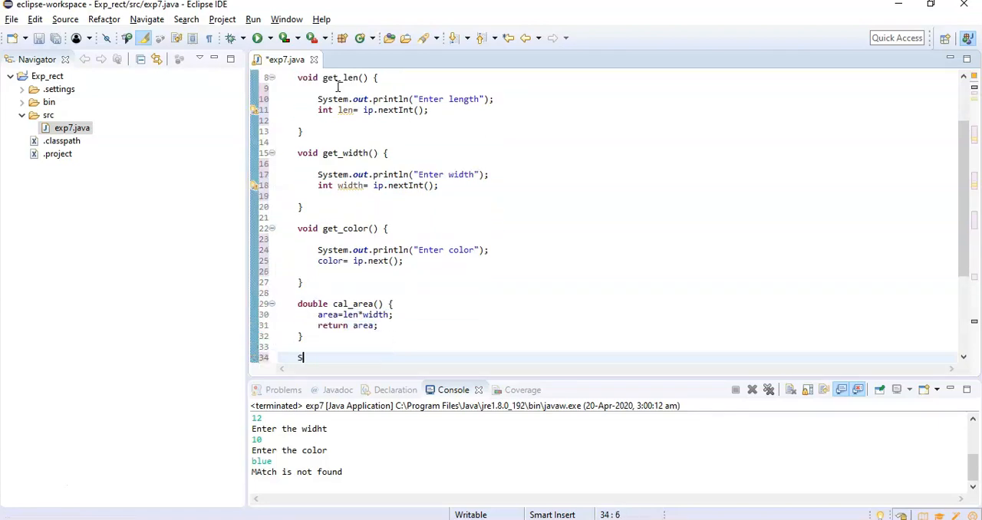
type("tring di")
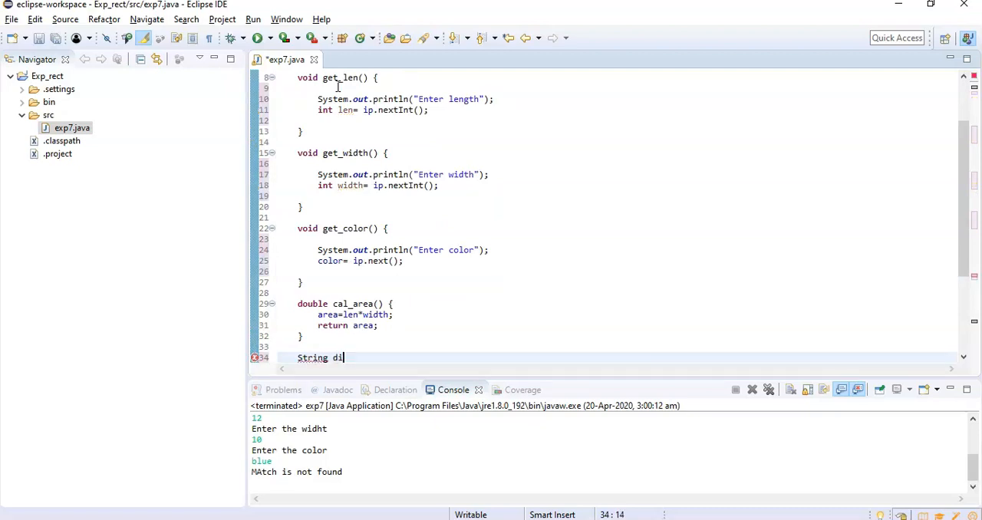
type("sp_colo")
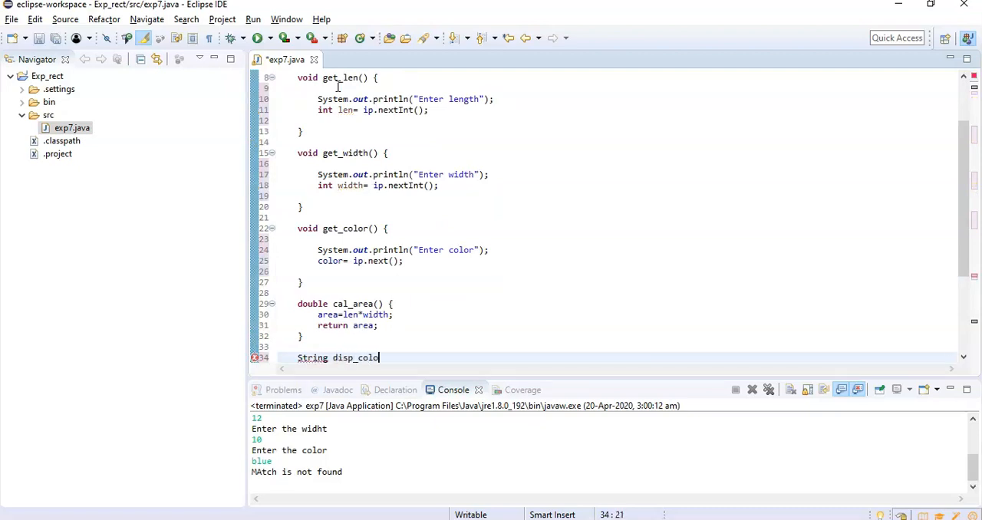
type("() {")
type("rect")
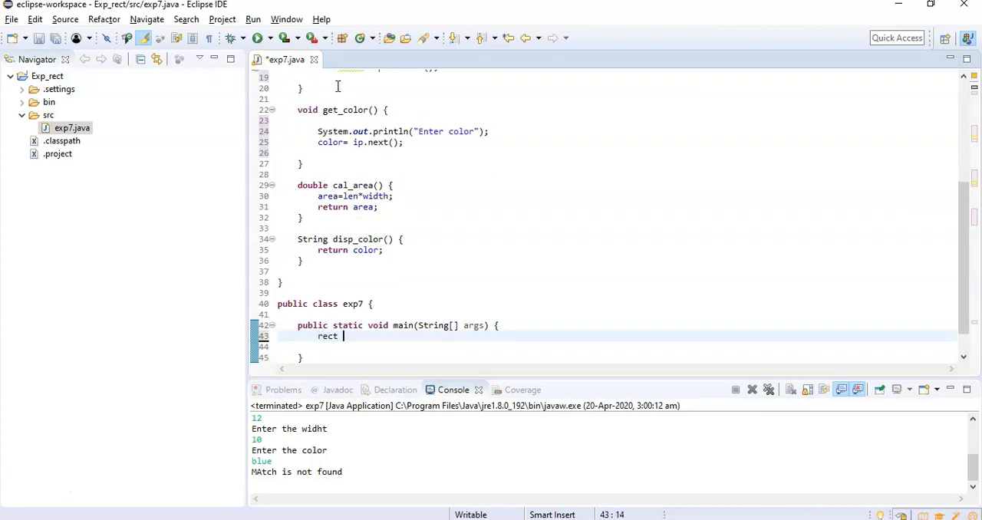
Create rect objects R1 and R2 with new rect() and begin a System.out statement
type("R")
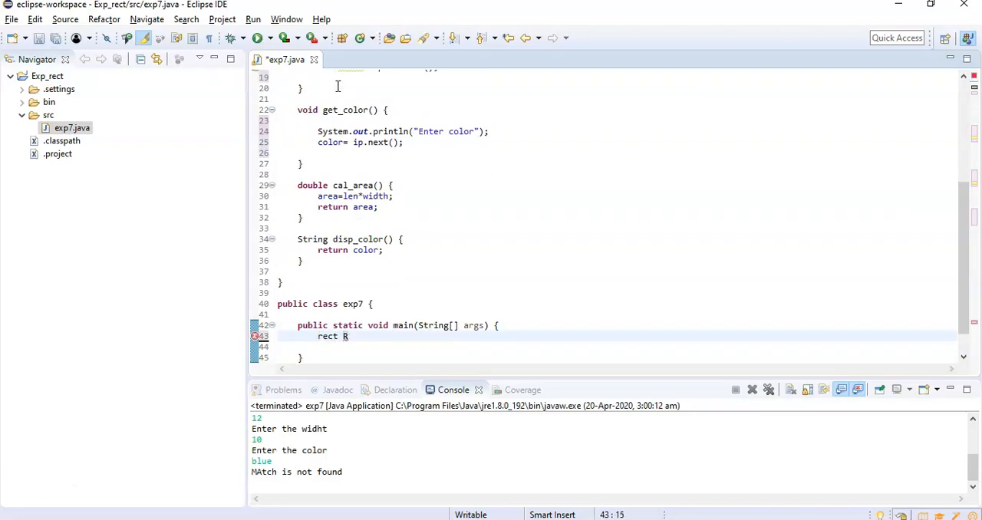
type("1= new rect();")
left_click(616, 347)
type("rect R2")
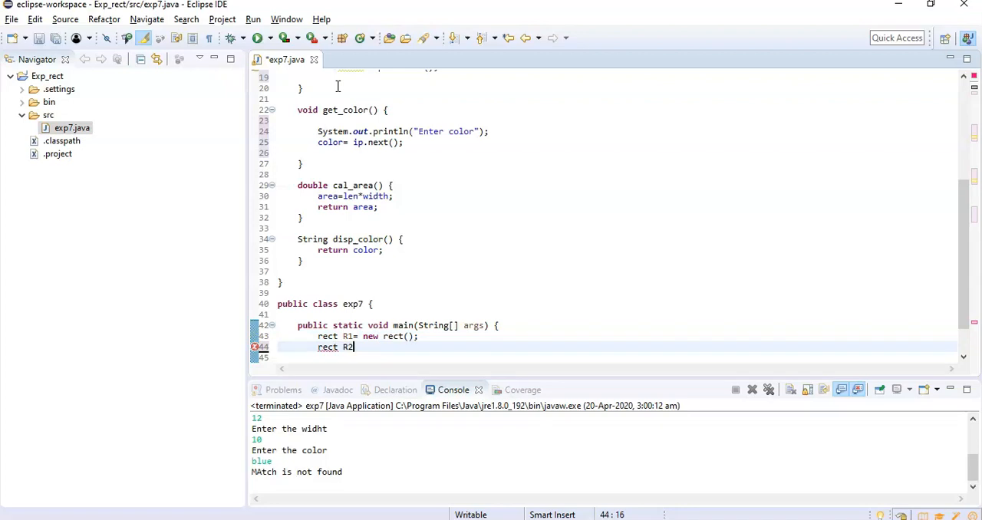
type("= new")
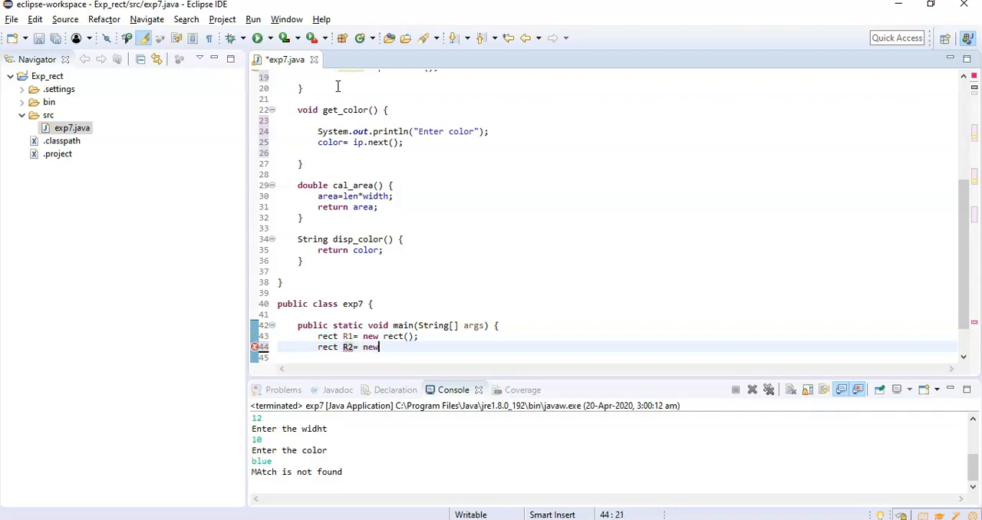
type("rect();")
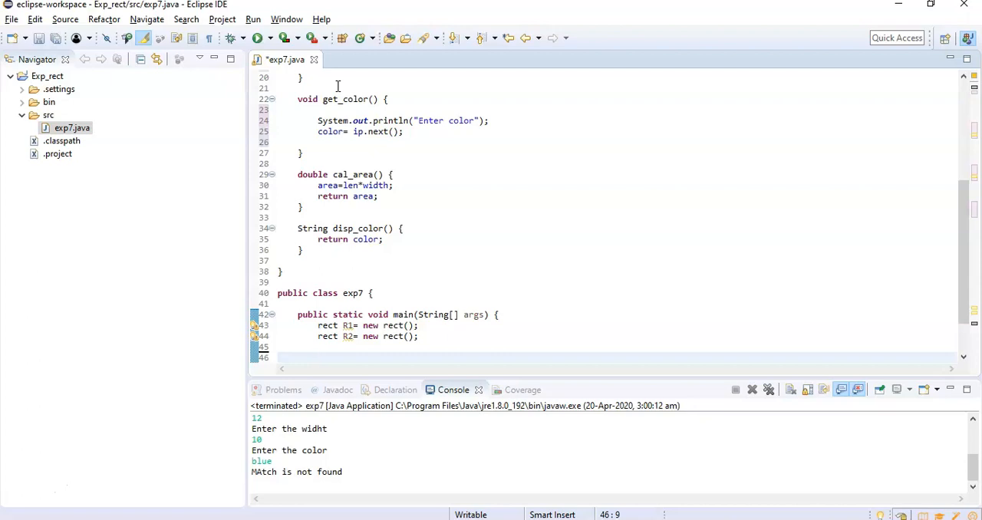
type("S")
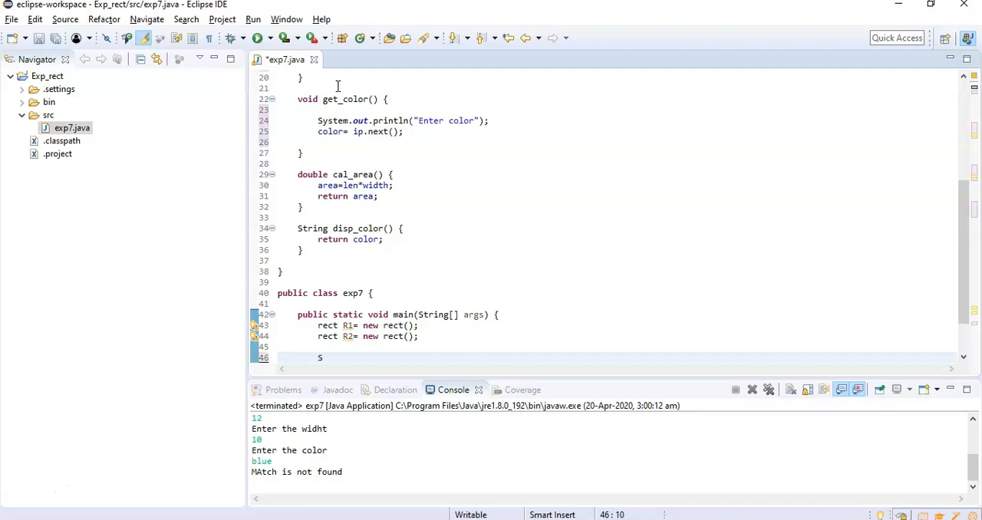
type("ystem.out.println(\"enter 1st rectangle\");")
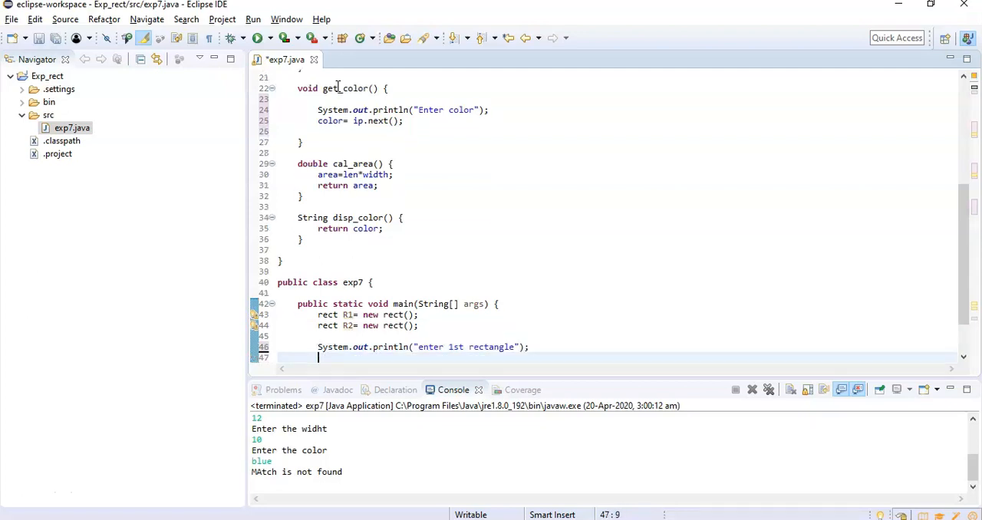
Call get_len, get_width and get_color on R1, then on R2 after the 2nd-rectangle prompt
type("R1.g")
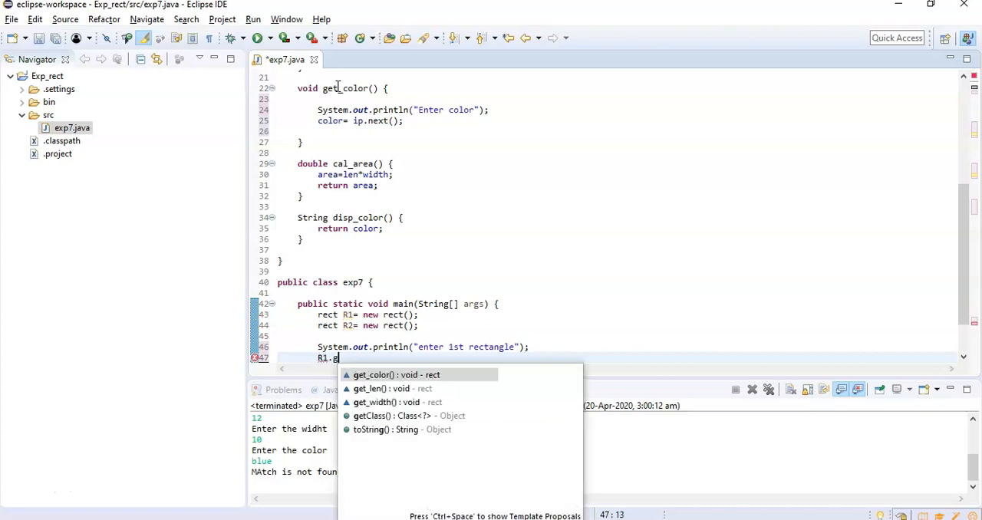
type("et_len();")
type("R1.")
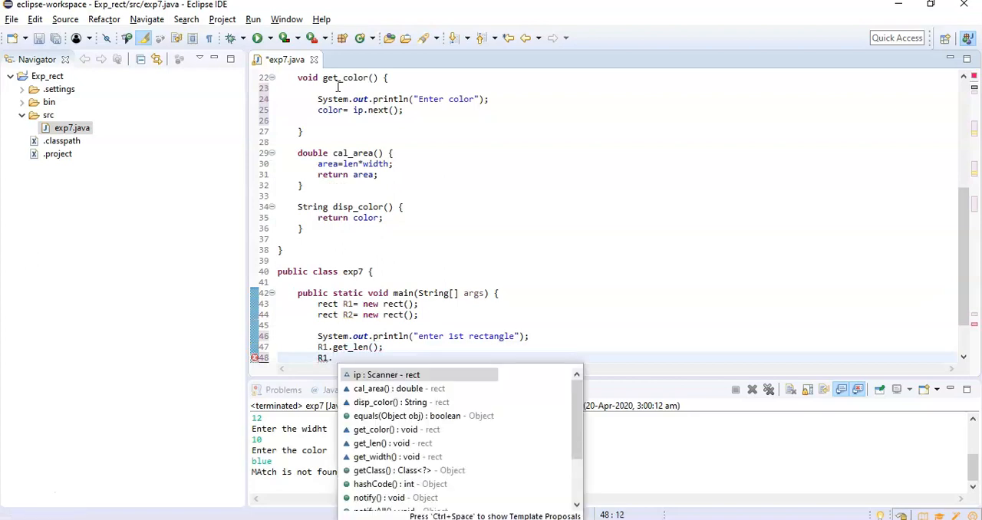
type("get_width();")
type("R")
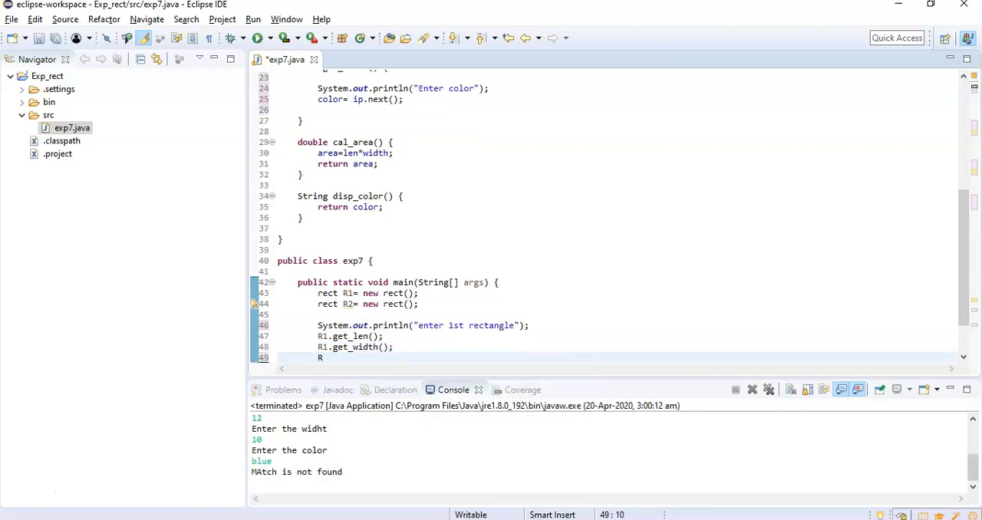
type(".")
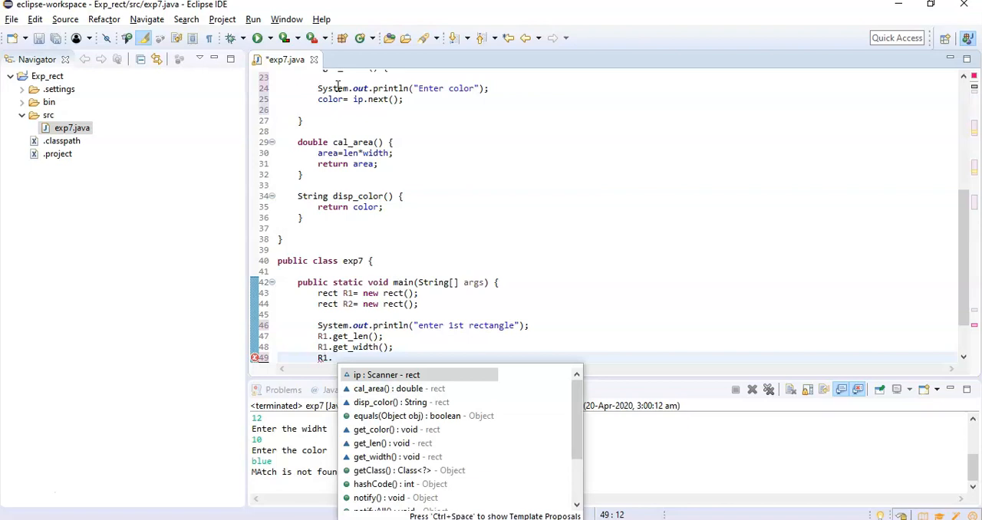
type("get_color();")
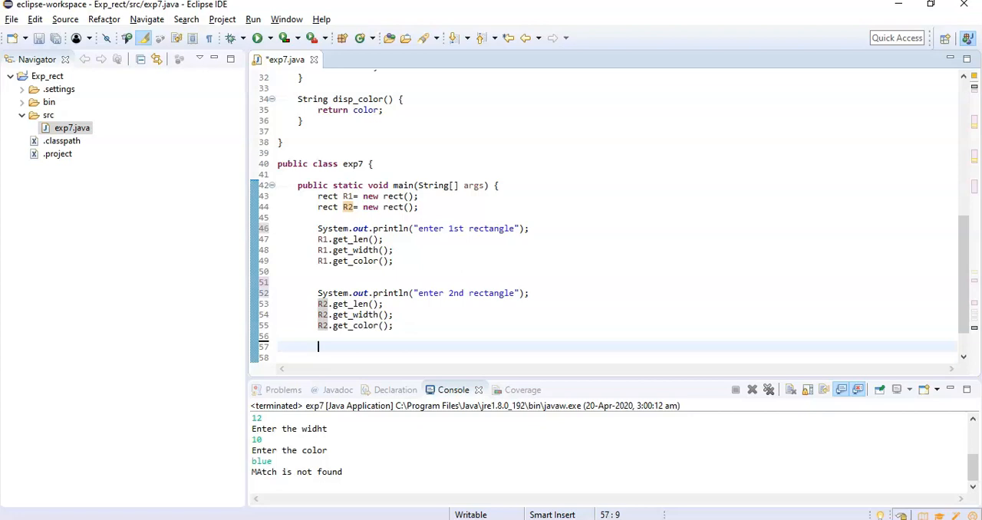
Store R1.disp_color() in String c1 and R2.disp_color() in String c2
type("String c1=")
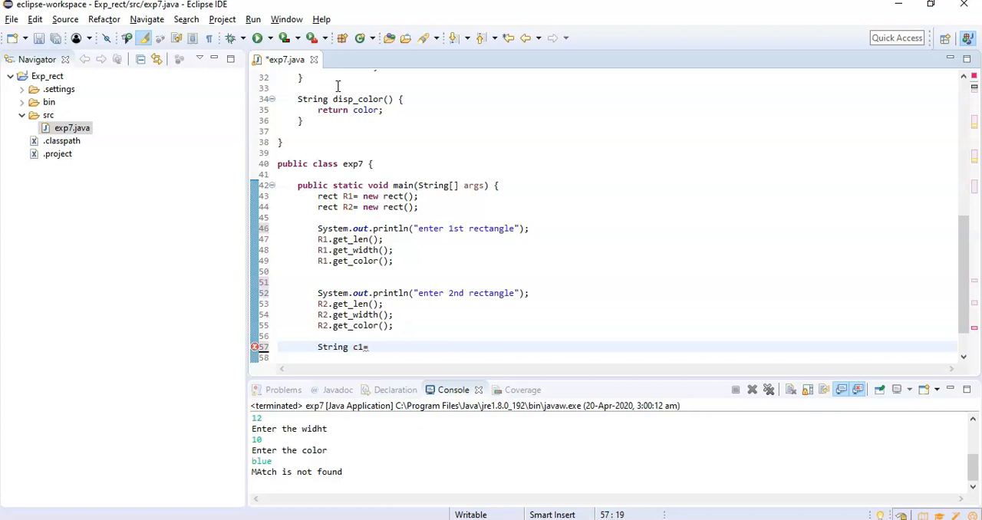
type("R1.")
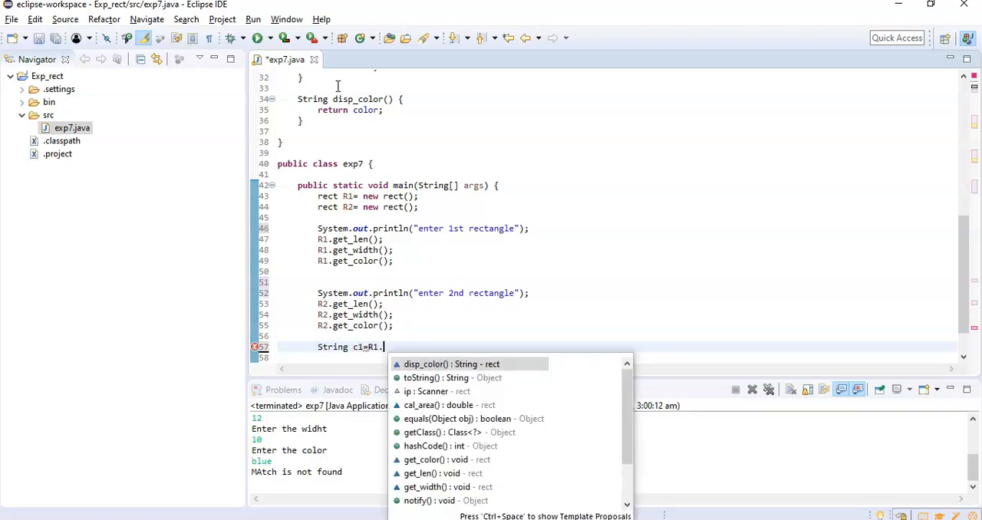
left_click(451, 364)
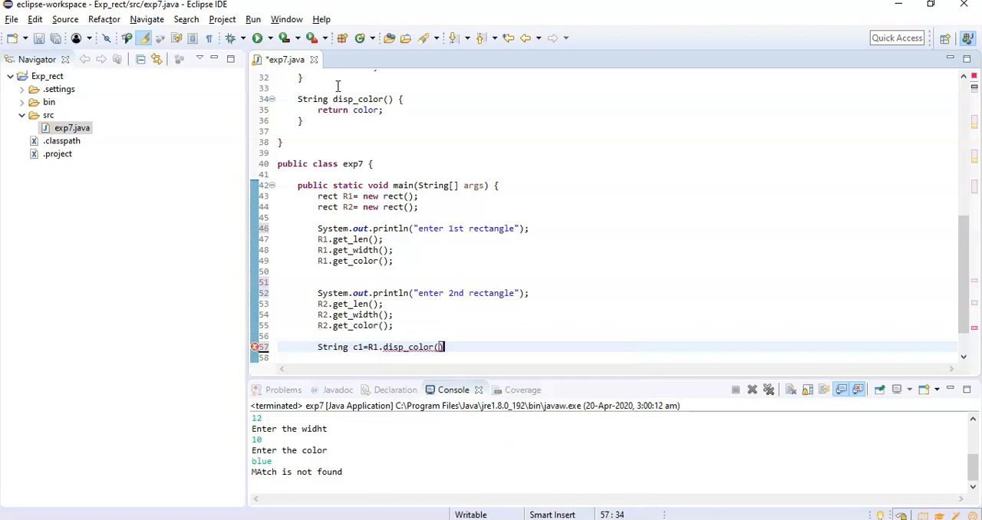
type(")")
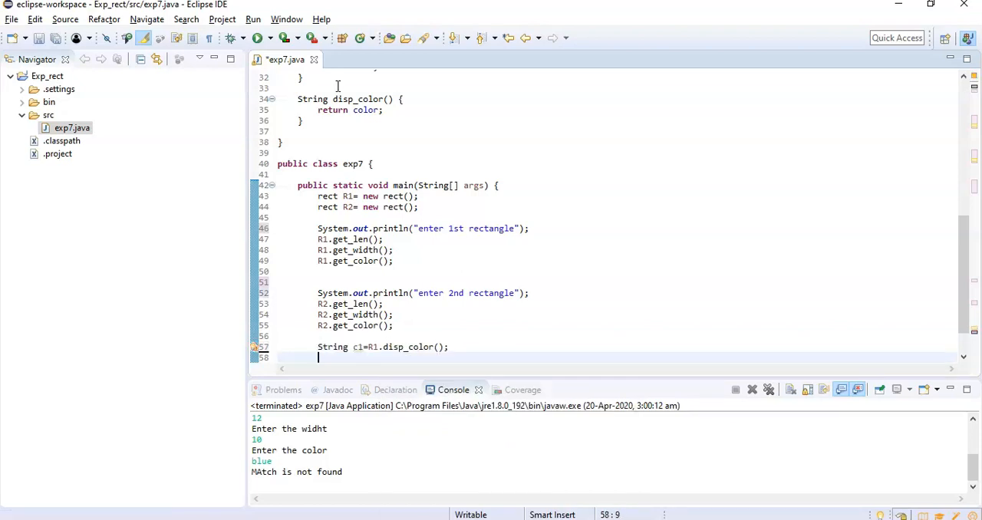
type("String c1=R1.disp_color();")
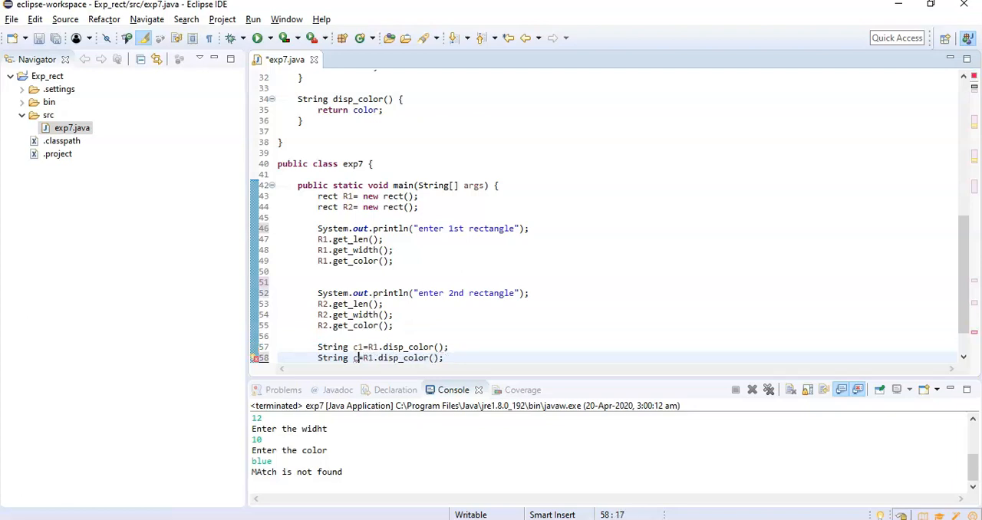
type("2=R2")
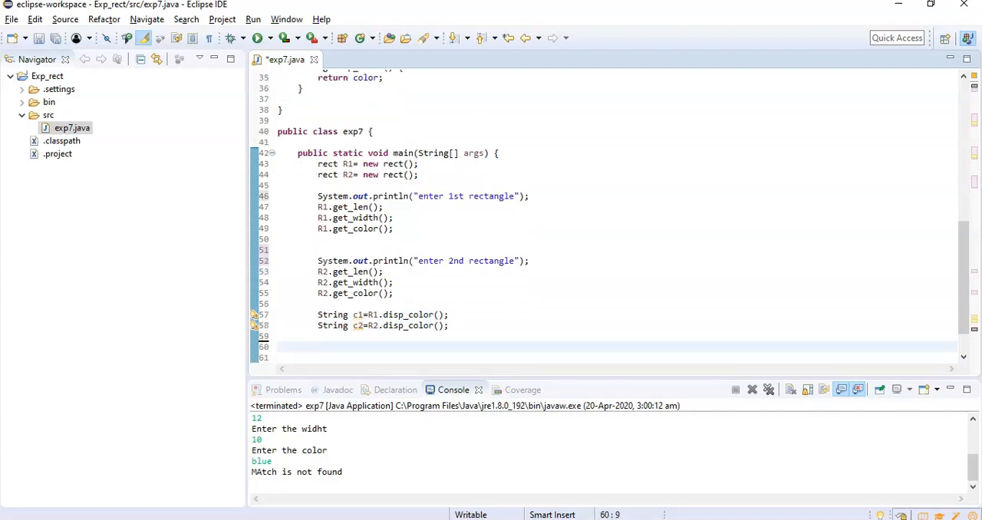
Write if((R1.cal_area()==R2.cal_area()) && c1.compareTo(c2)==0)
type("i")
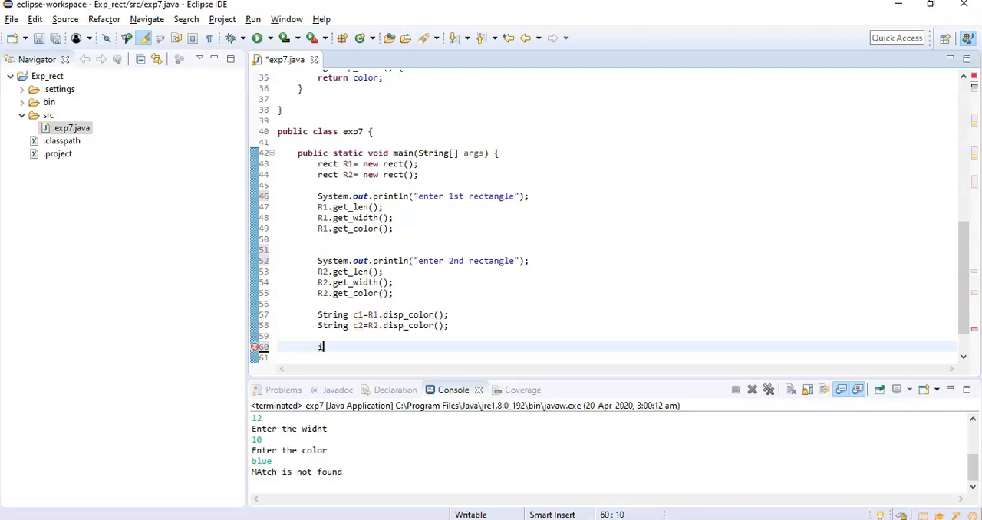
type("f() {")
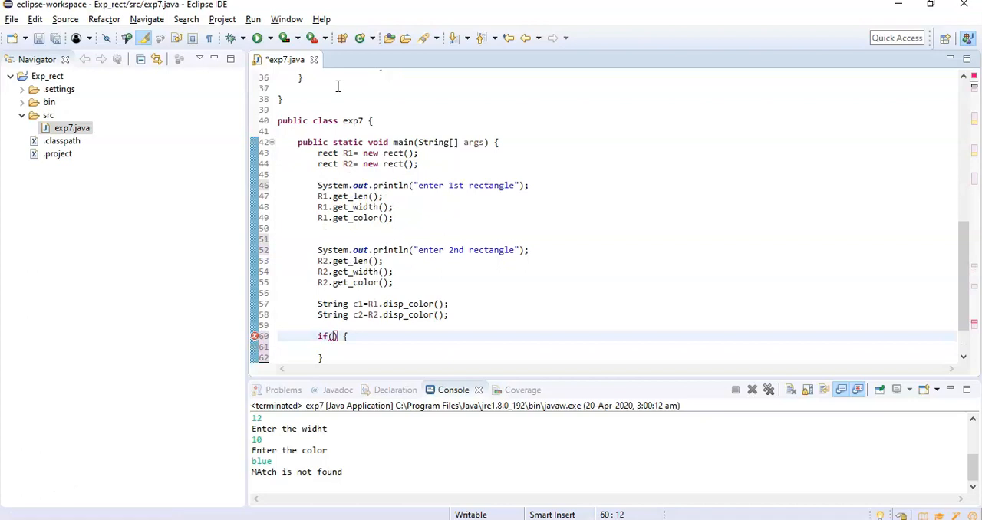
type("()")
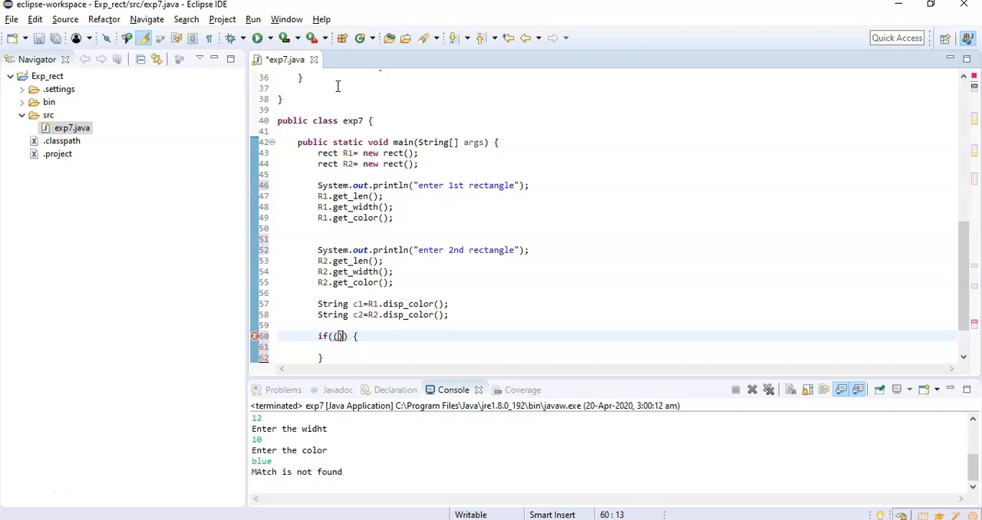
type("R1.cal_area(")
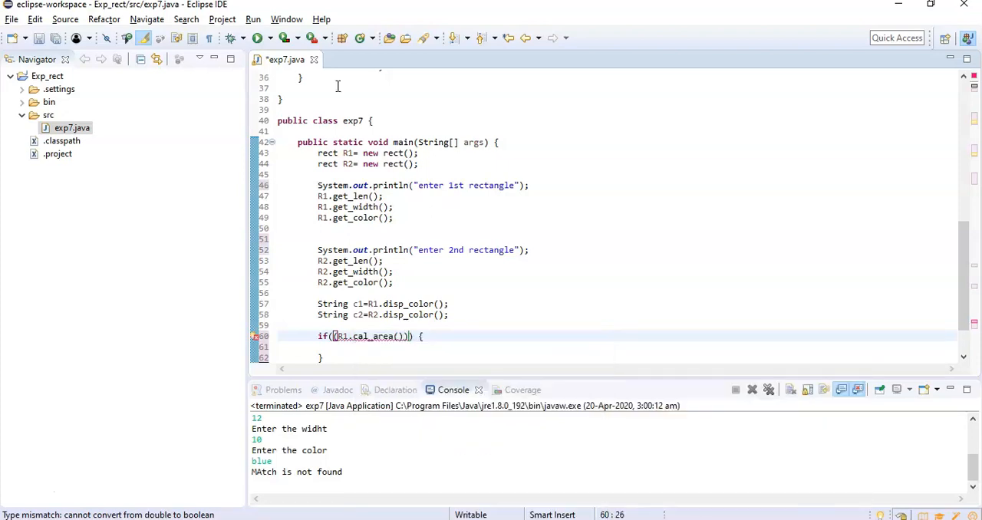
type("==R2.cal_area(")
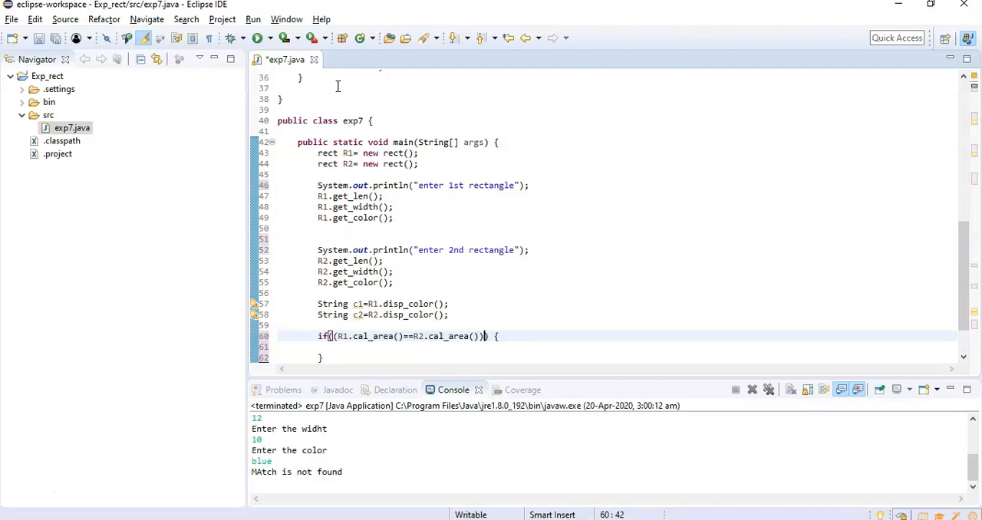
type("&&")
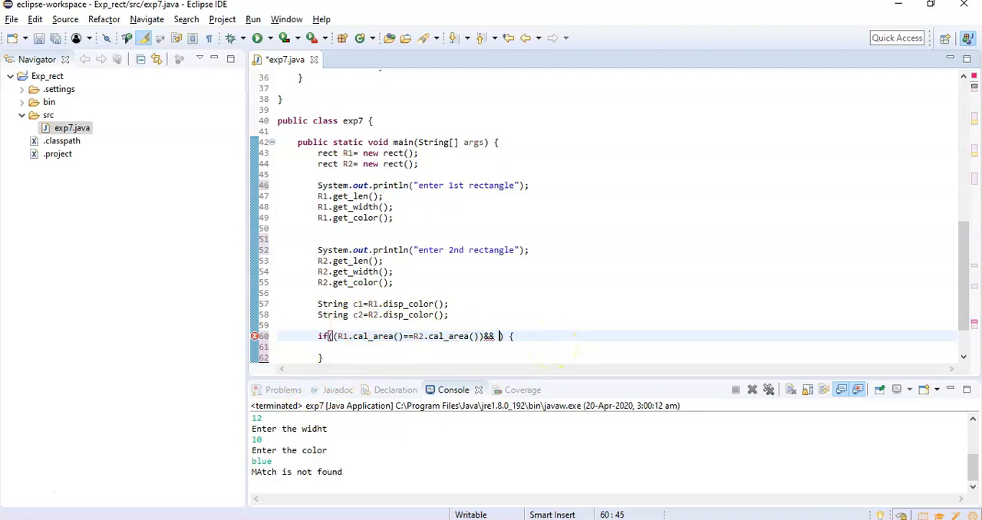
type("c1.")
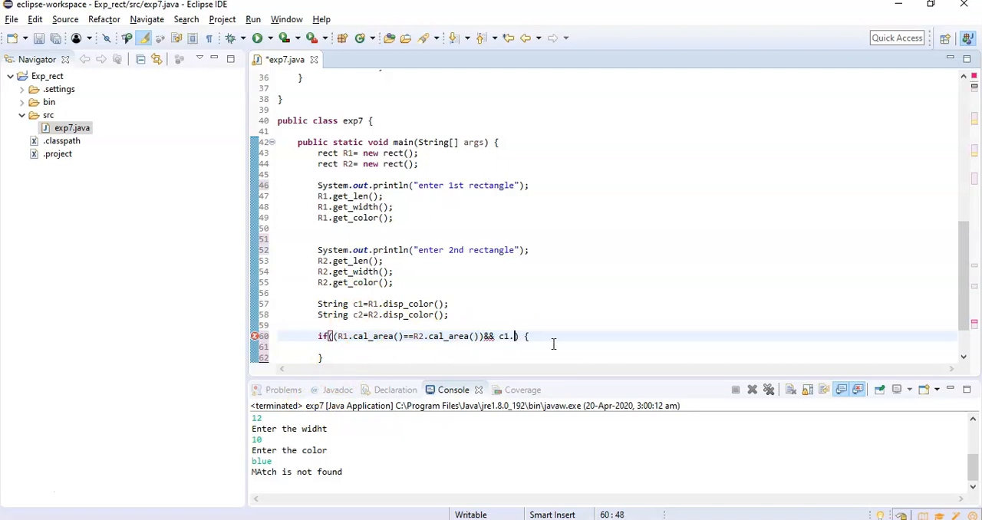
type("compareTo(c2")
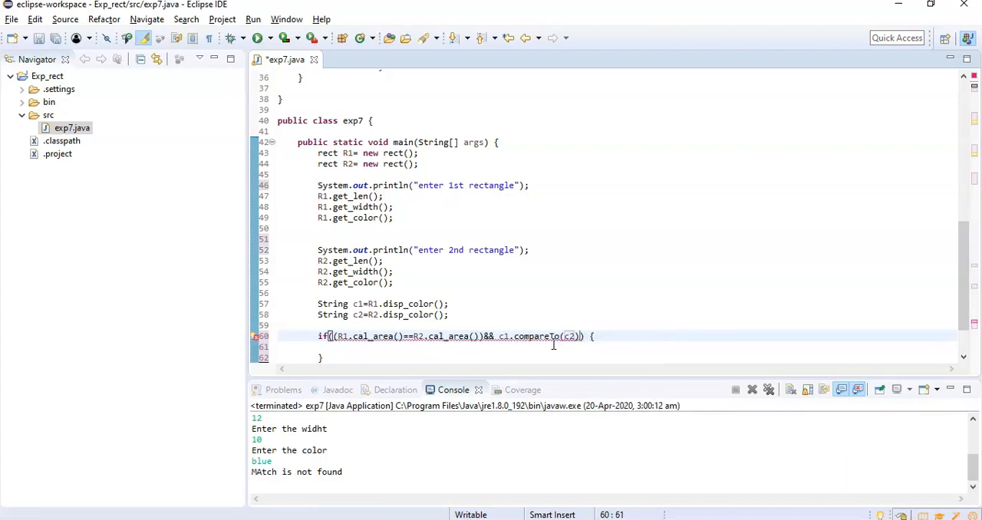
type("==0")
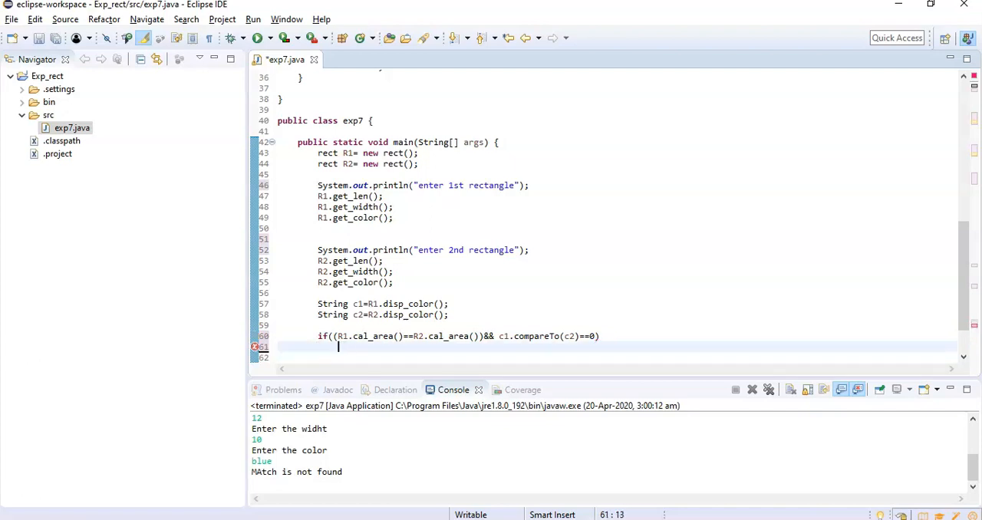
Print "Rectangles are matching" under the if and "Rectabgles are not matching" under else
type("Syste")
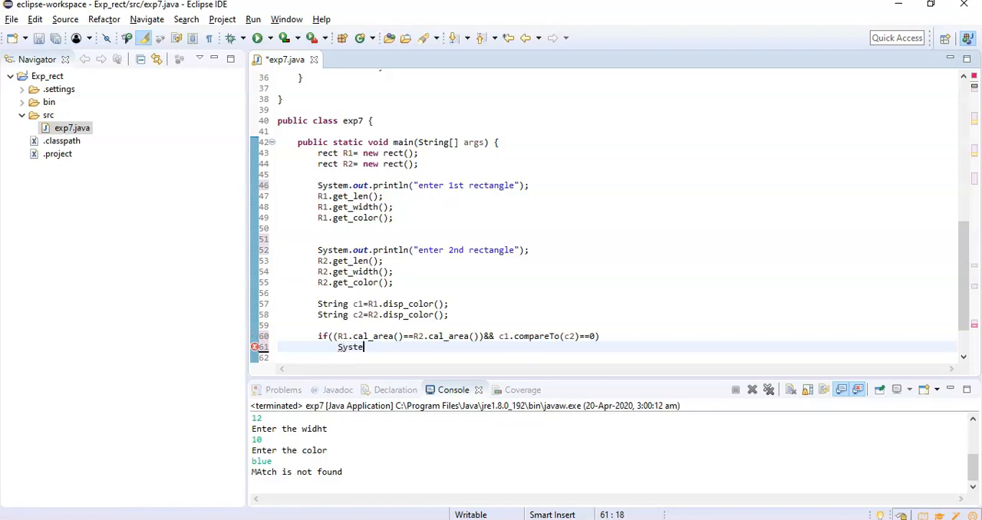
type(".out")
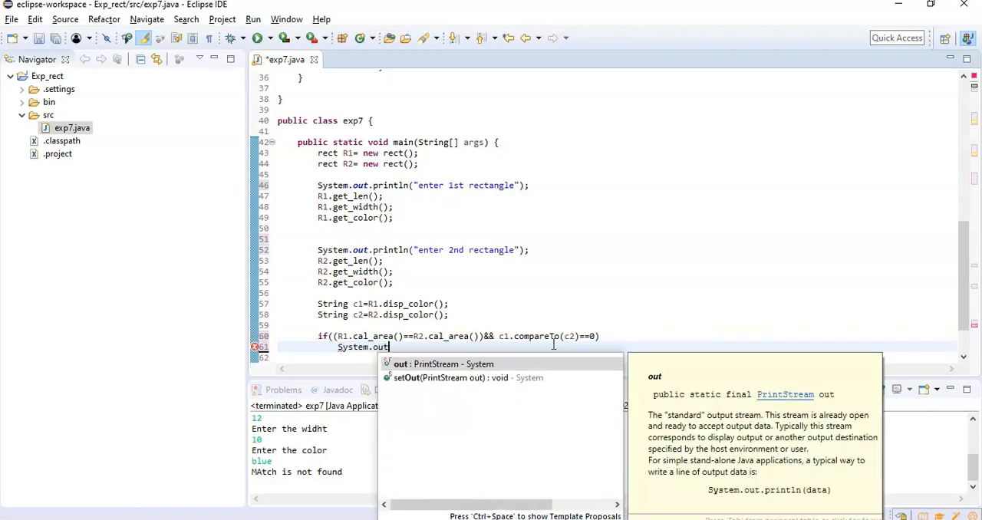
type(".println(\"")
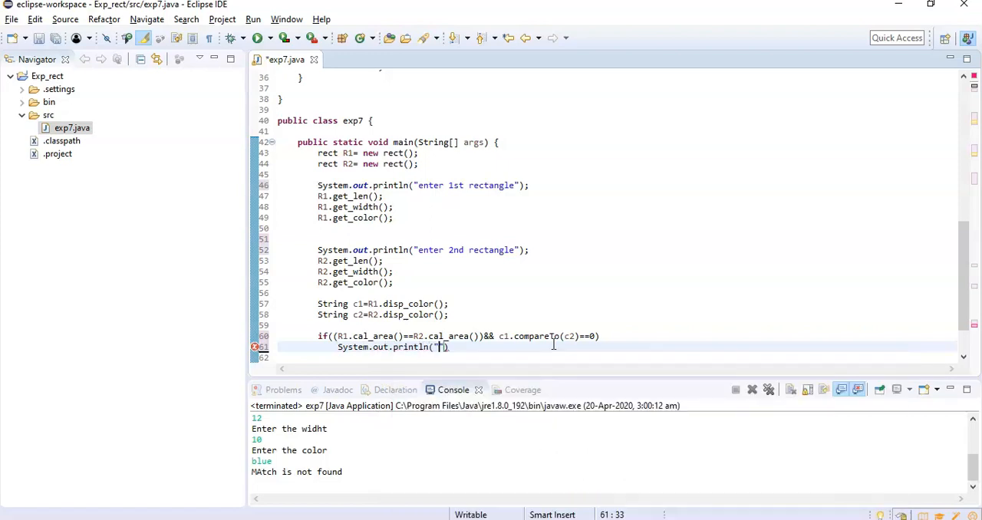
type("REct")
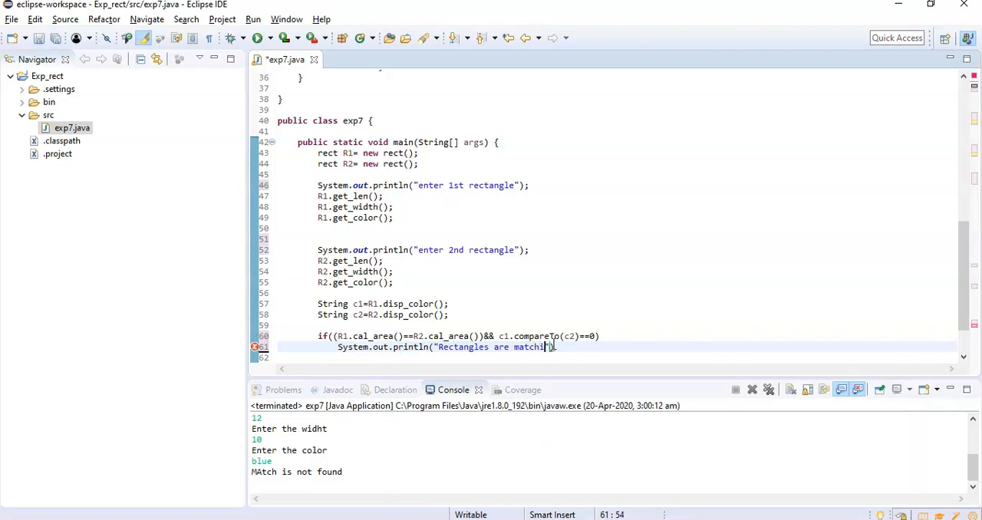
type("else")
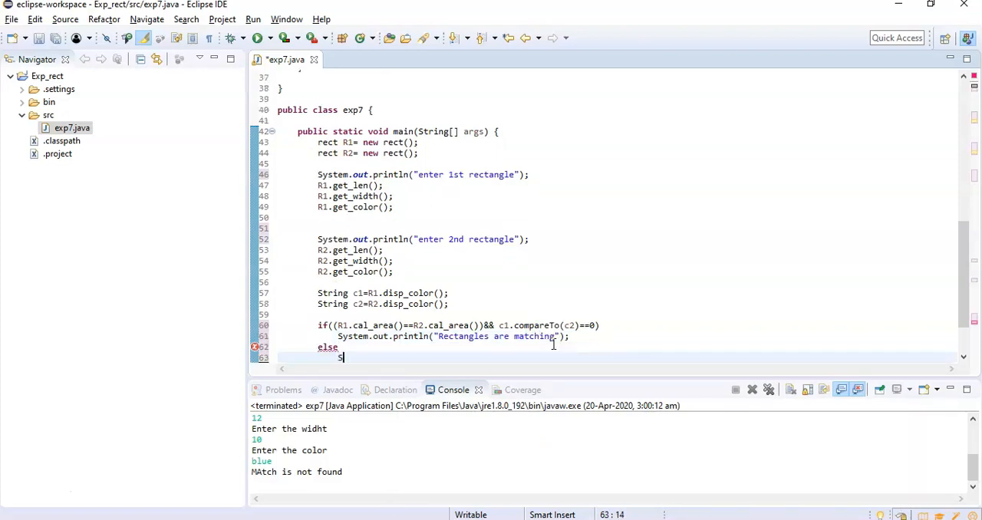
type("ystem.out.println(\"Rectabgles")
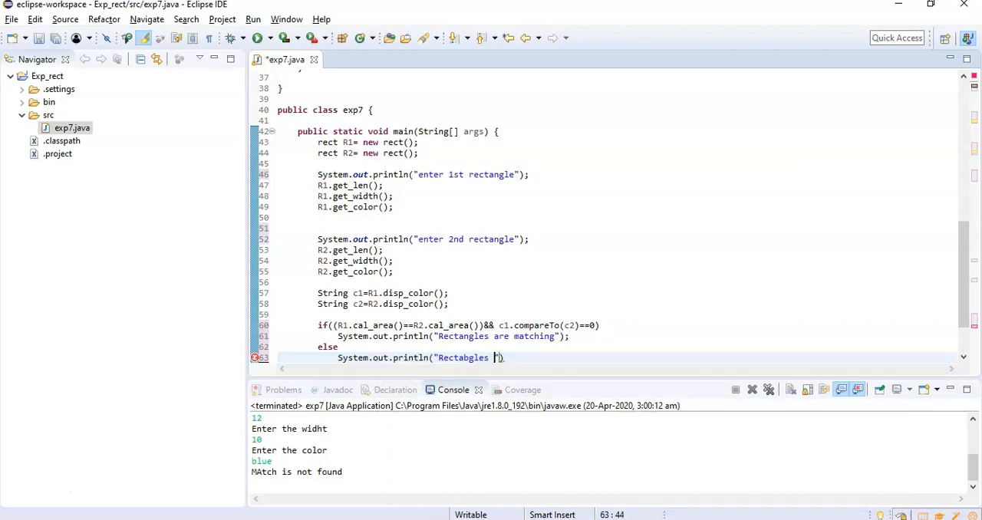
type("are not matching")
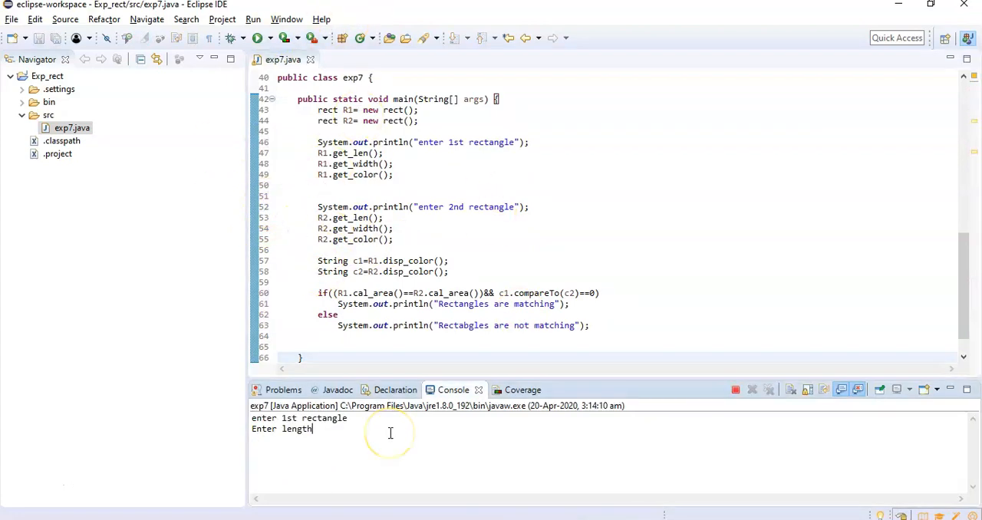
Enter rectangle values 10, 25 and 7 in the Console, getting the not-matching result
type("10")
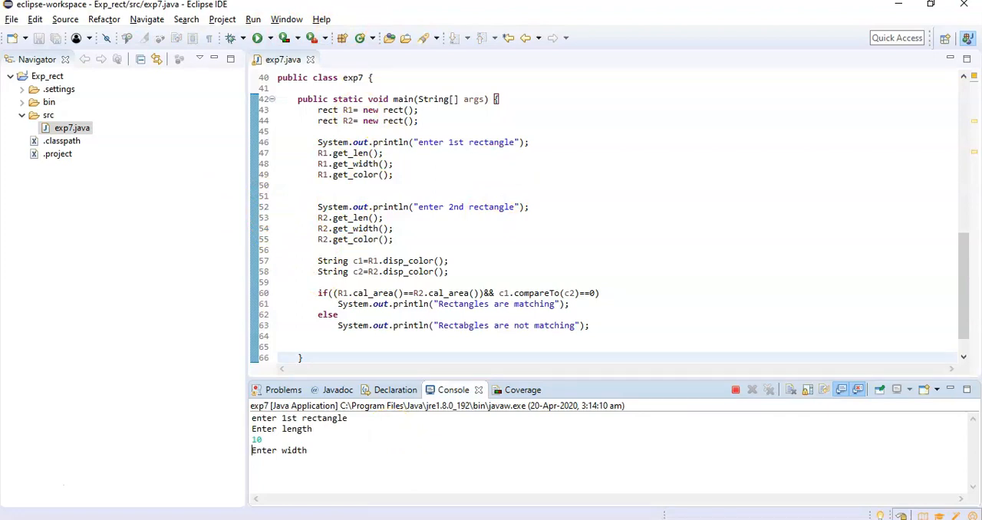
type("25")
type("red")
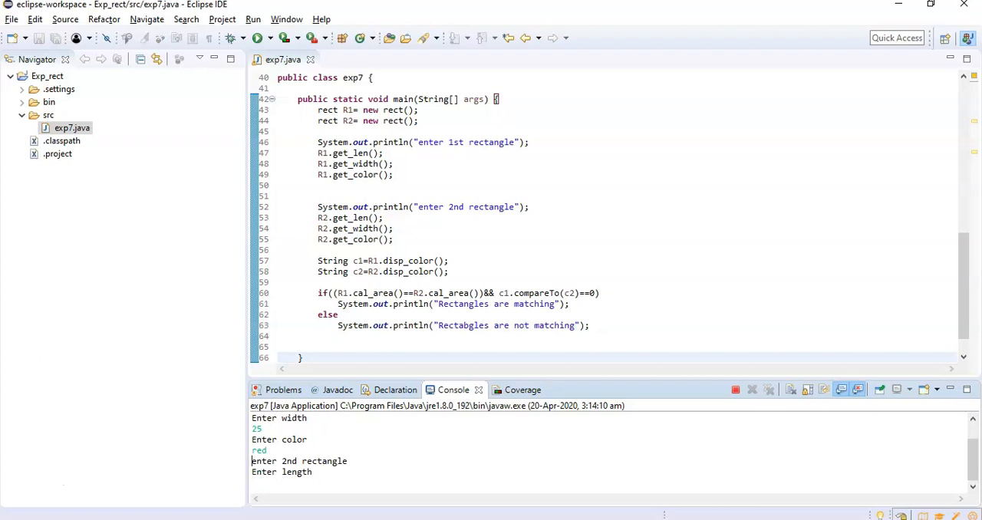
type("7")
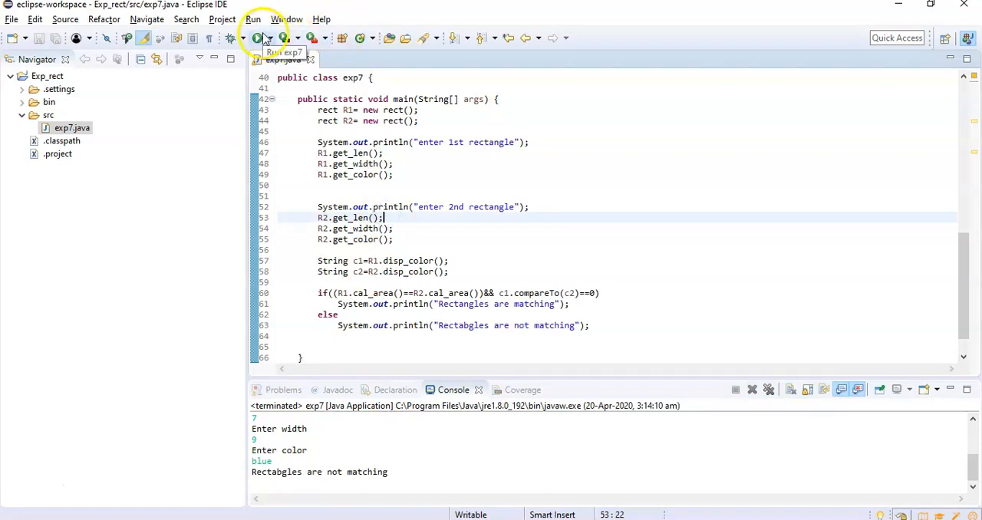
Rerun exp7 and enter length 10 and width 20 for the first rectangle
left_click(259, 37)
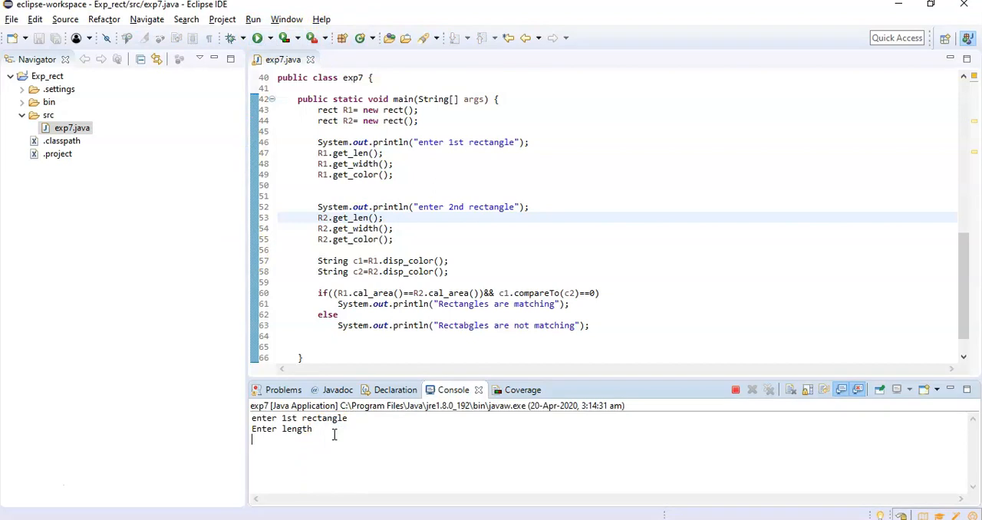
type("10")
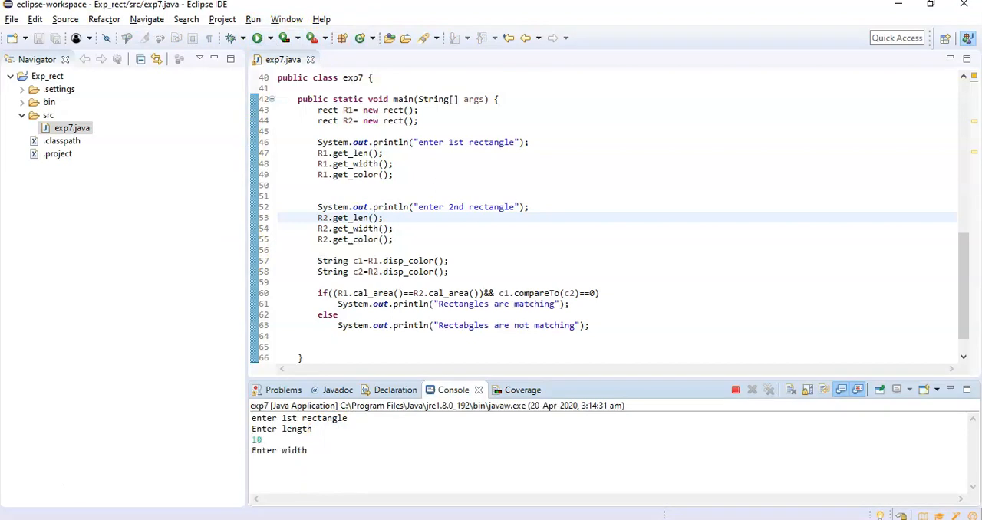
type("20")
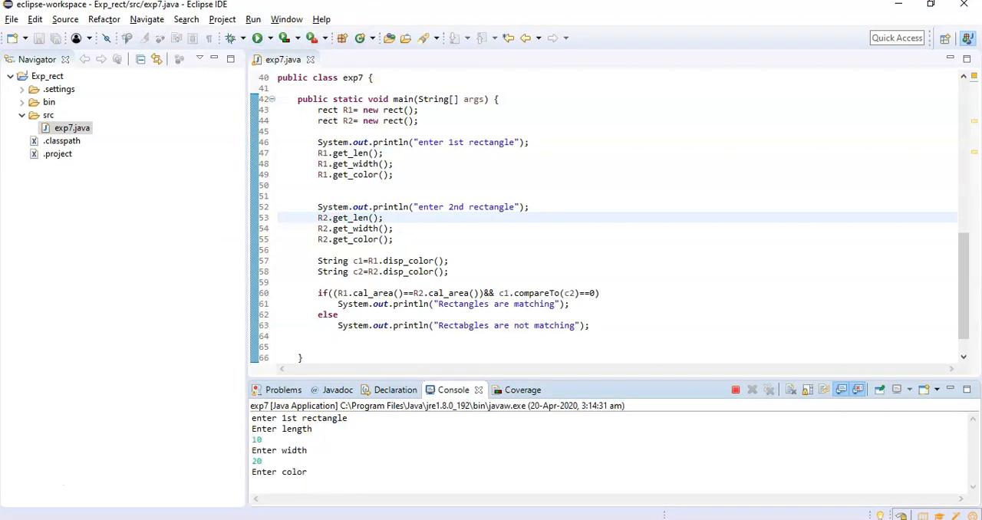